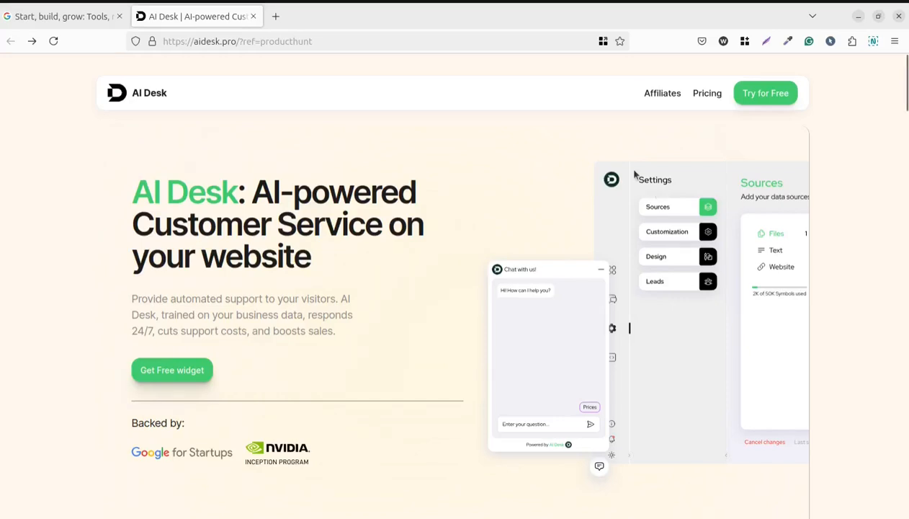
pyautogui.moveTo(496, 349)
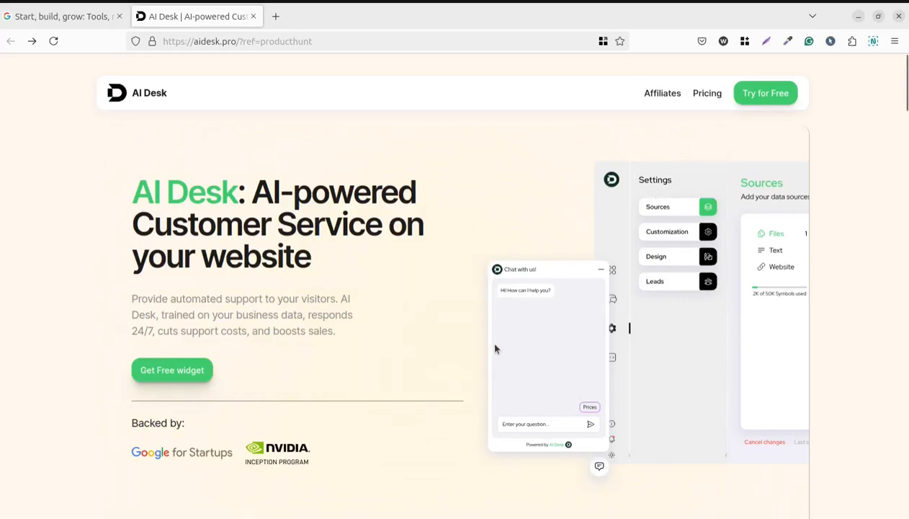
pyautogui.moveTo(476, 321)
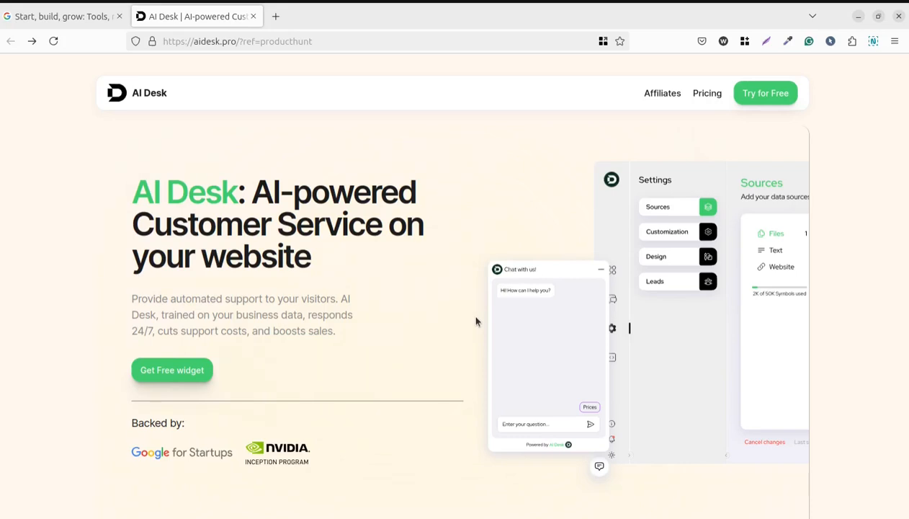
pyautogui.moveTo(510, 201)
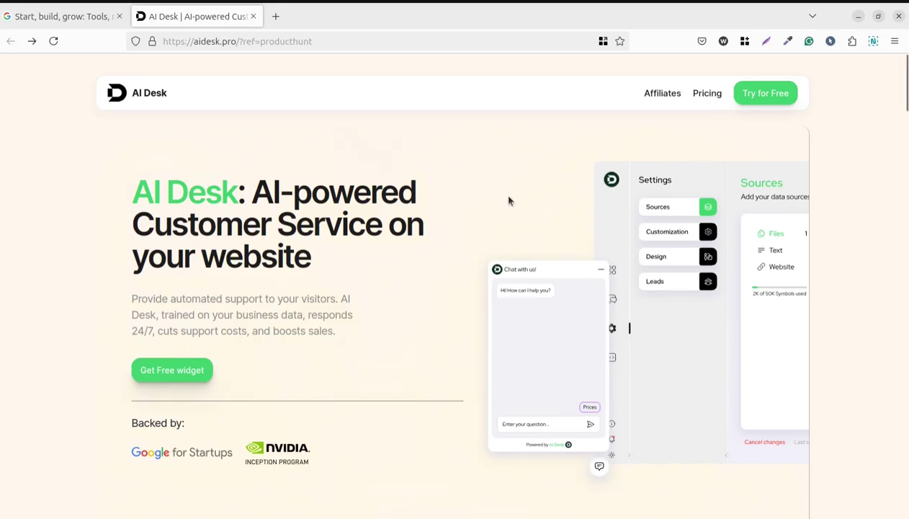
pyautogui.moveTo(479, 143)
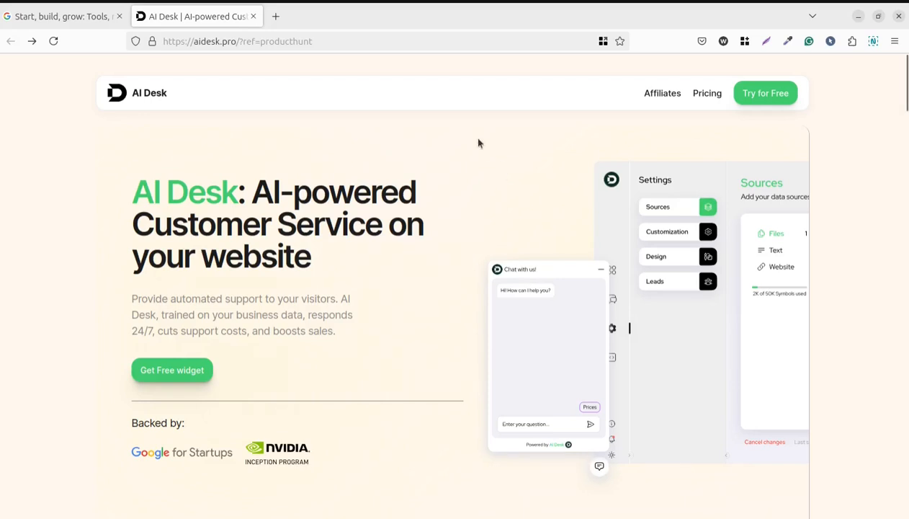
pyautogui.moveTo(474, 137)
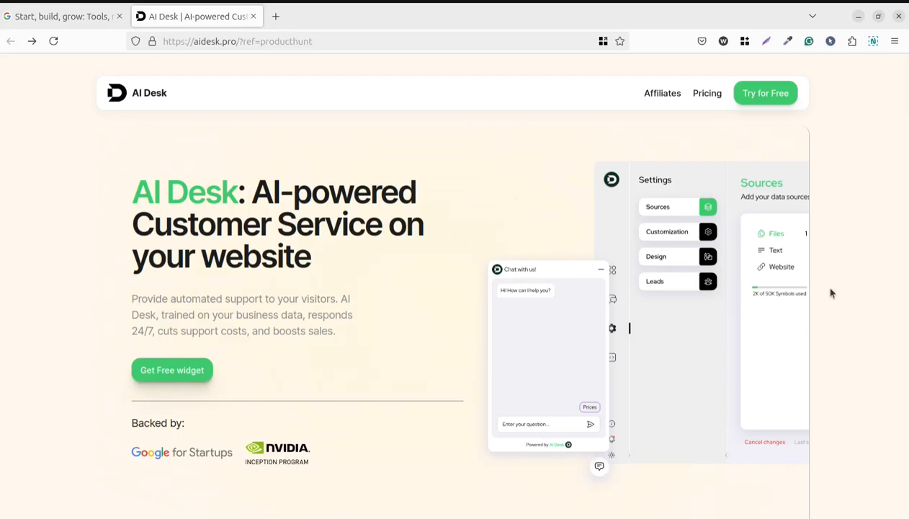
pyautogui.moveTo(504, 211)
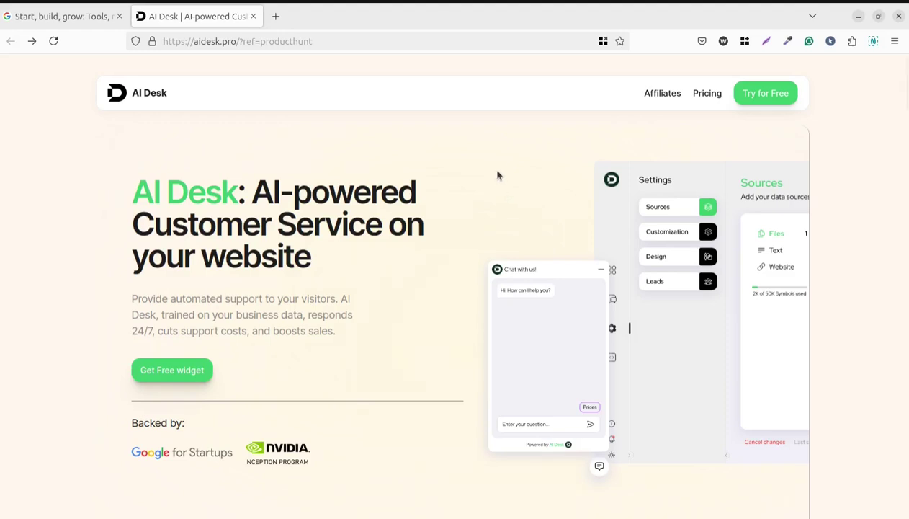
pyautogui.moveTo(865, 255)
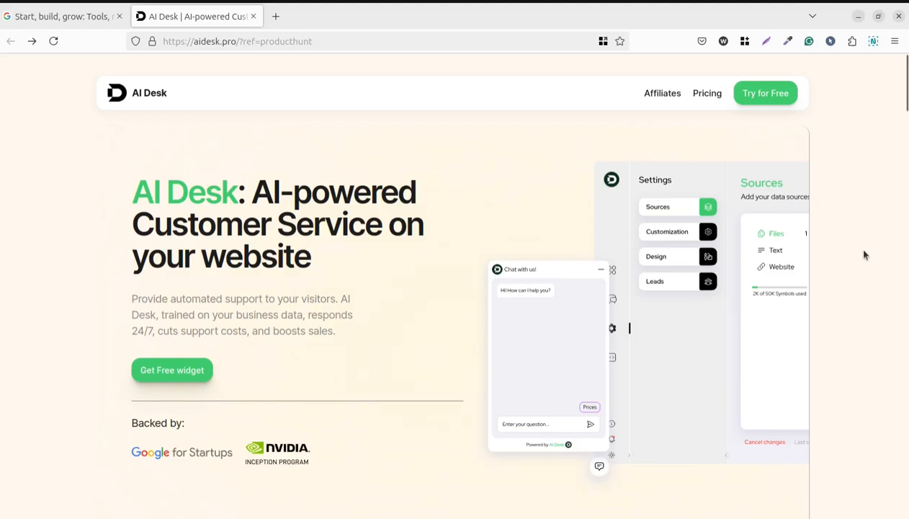
# - Scroll past the hero banner to the 'How it works?' import and widget customization steps
pyautogui.scroll(-3)
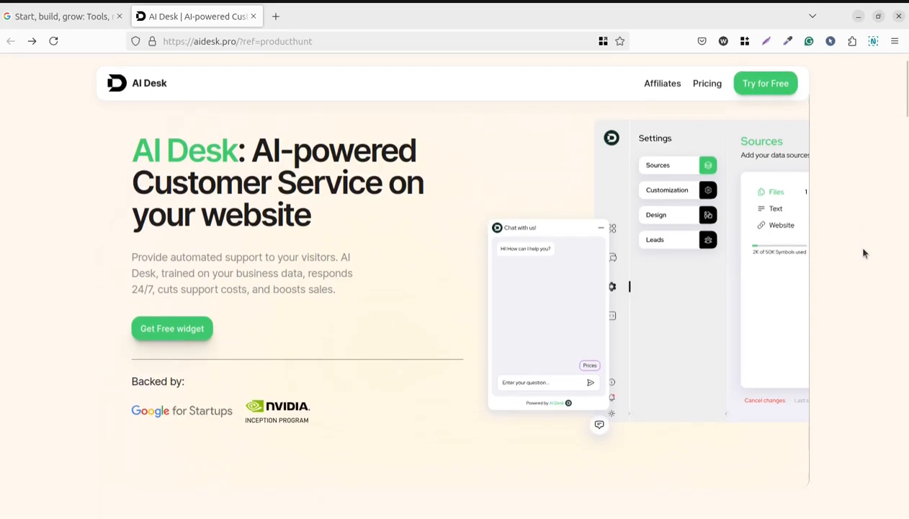
pyautogui.scroll(-3)
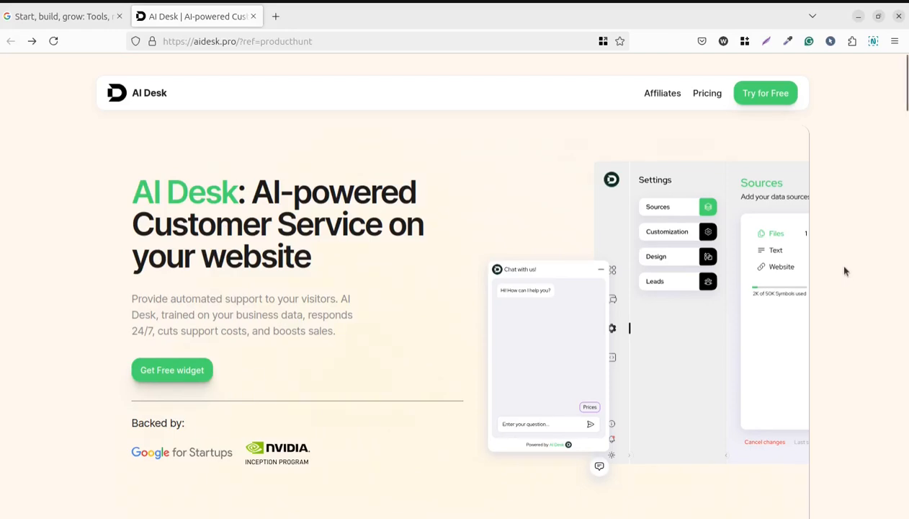
pyautogui.scroll(-3)
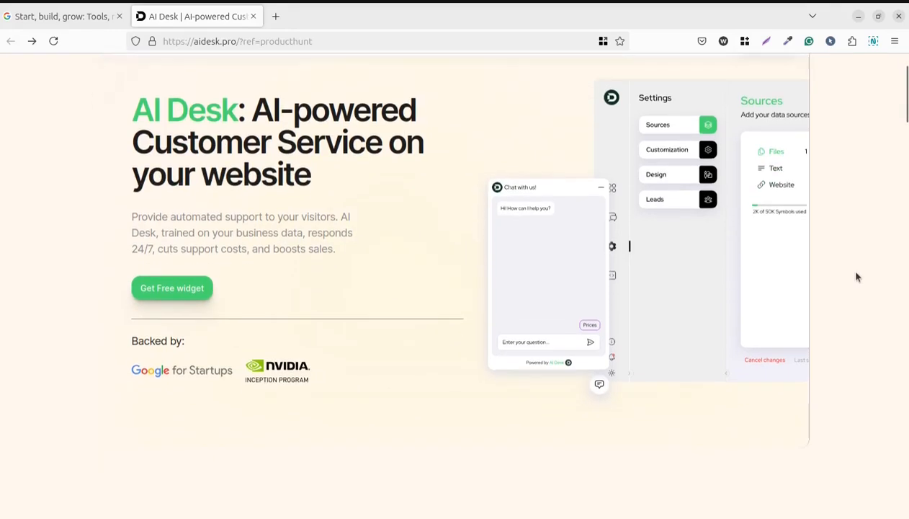
pyautogui.scroll(-3)
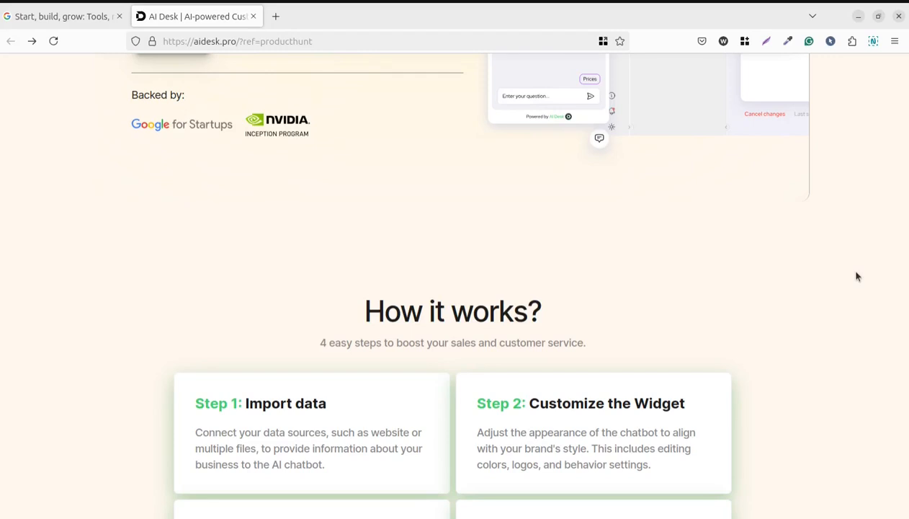
# - Scroll to the top, then down until Steps 1–4, including embedding and 24/7 support, show
pyautogui.scroll(3)
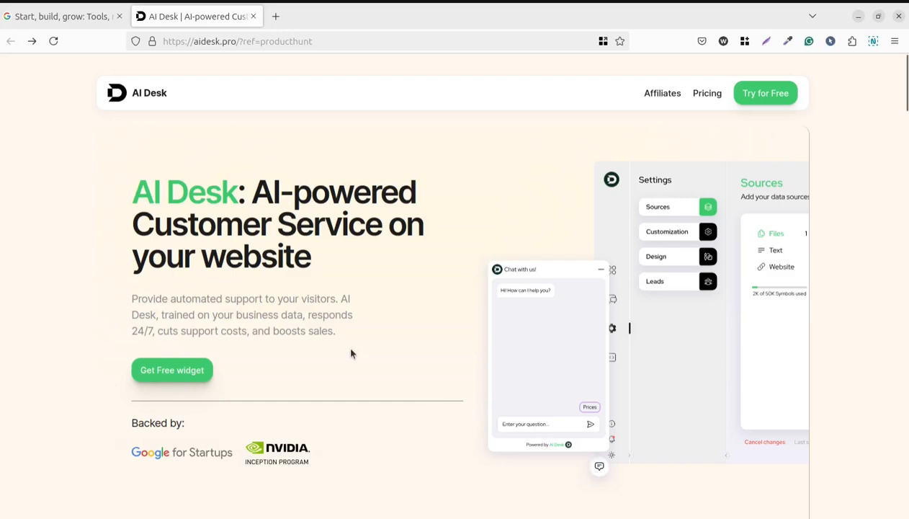
pyautogui.scroll(-3)
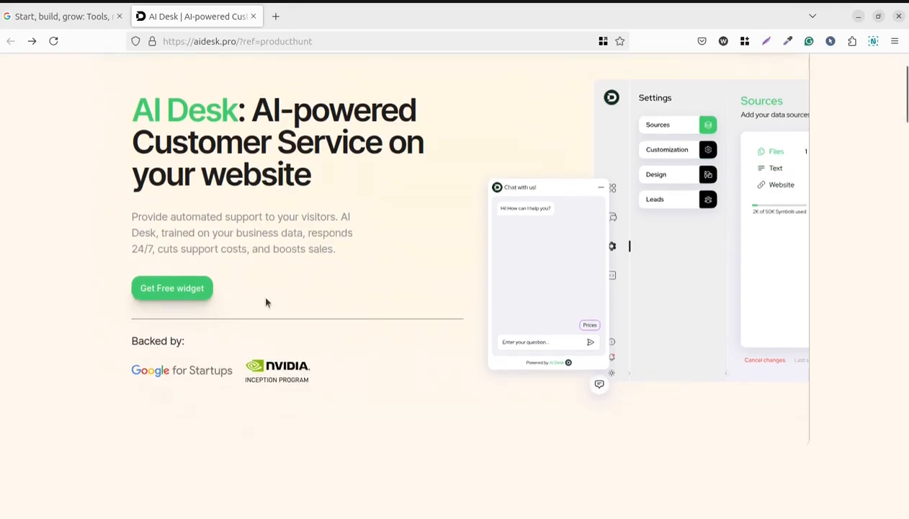
pyautogui.scroll(-3)
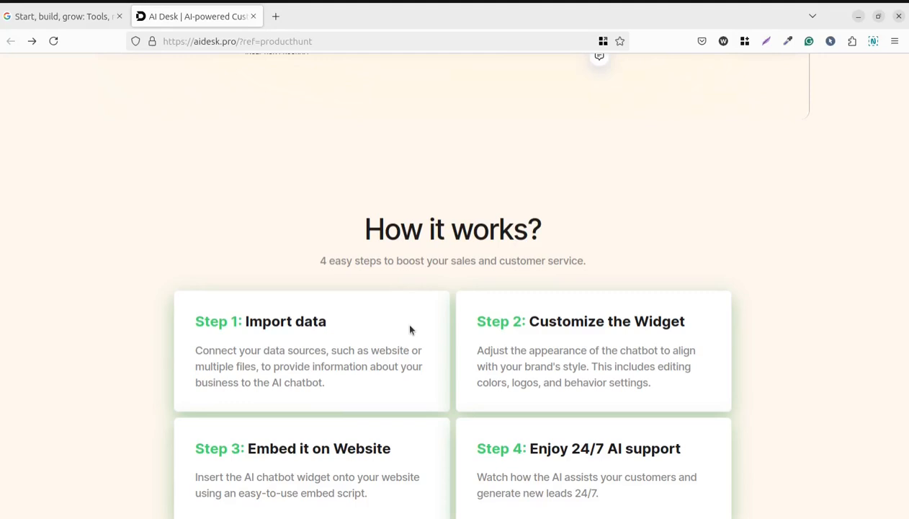
pyautogui.moveTo(275, 257)
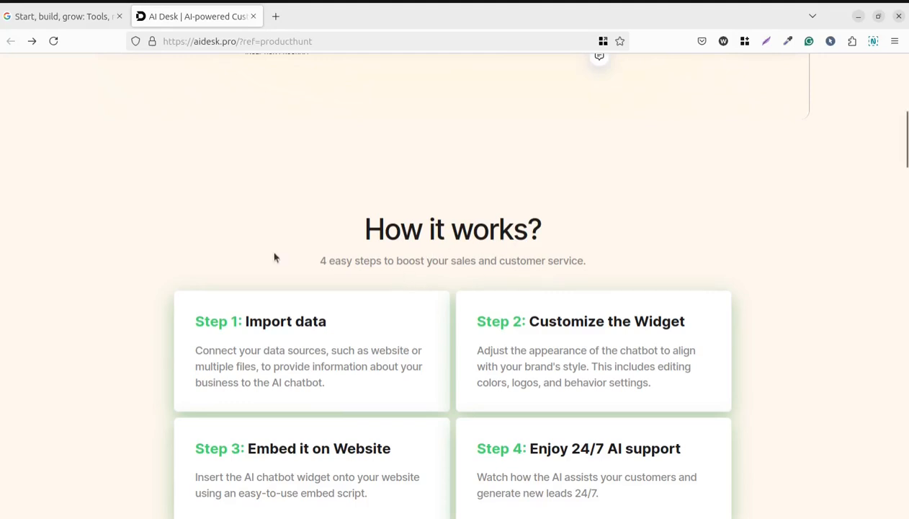
pyautogui.scroll(-3)
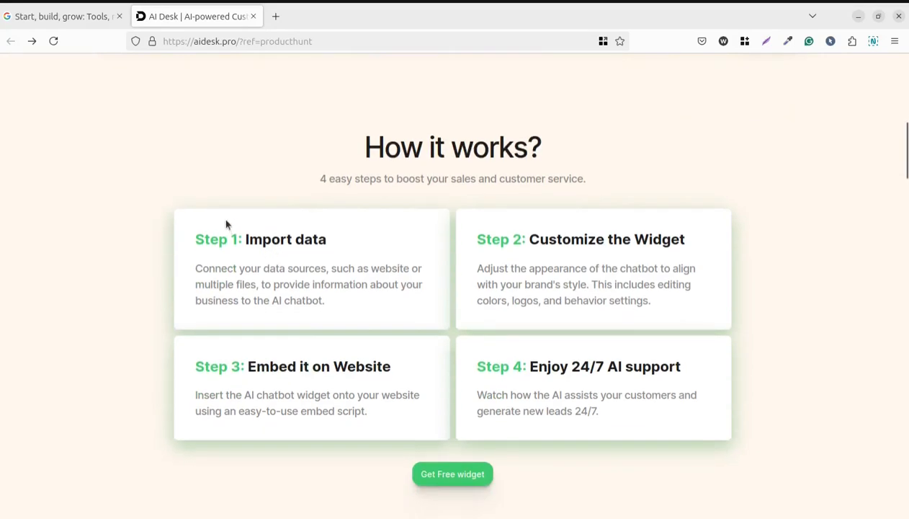
pyautogui.moveTo(167, 167)
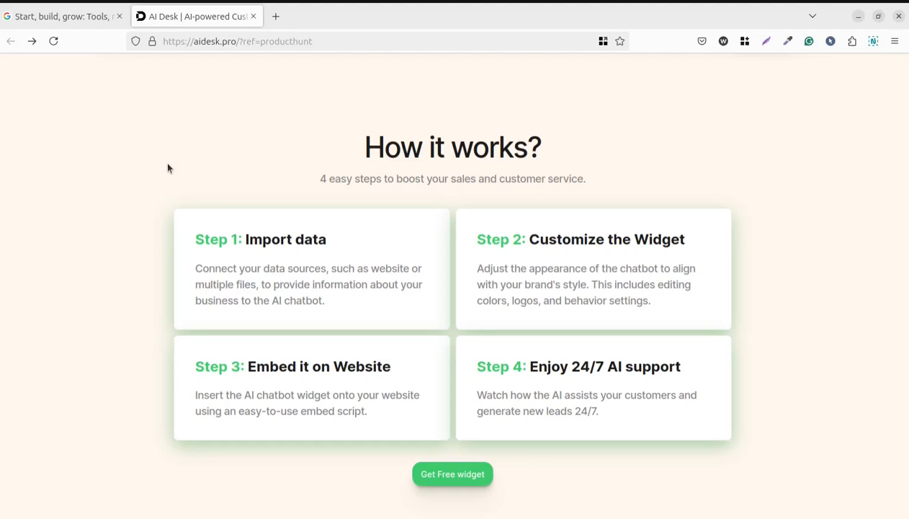
pyautogui.moveTo(253, 279)
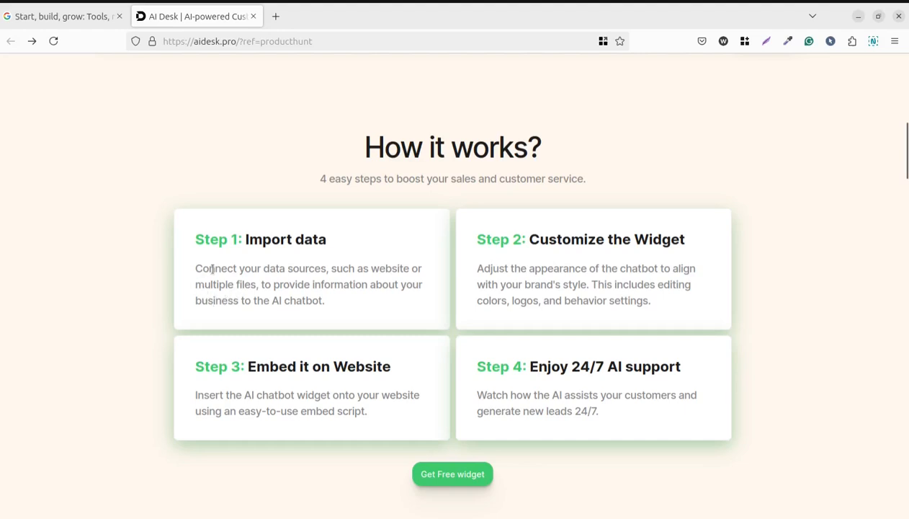
pyautogui.moveTo(255, 294)
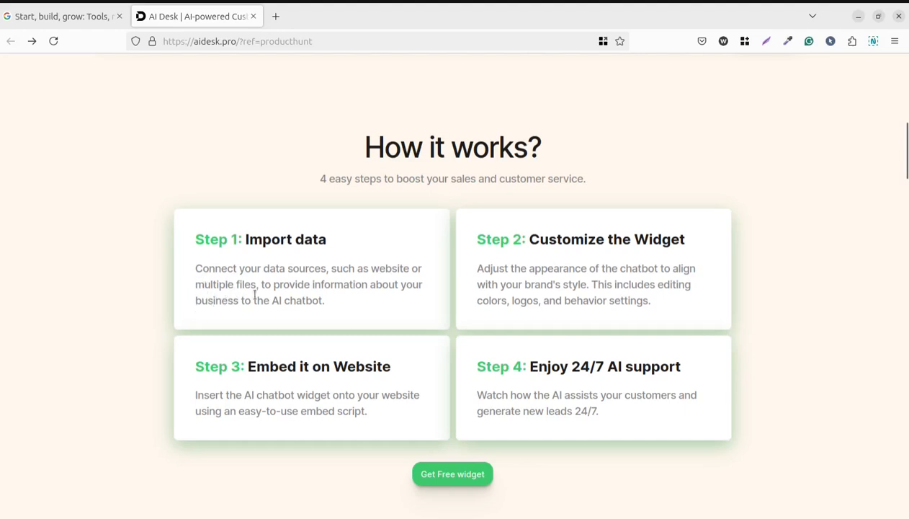
pyautogui.moveTo(386, 309)
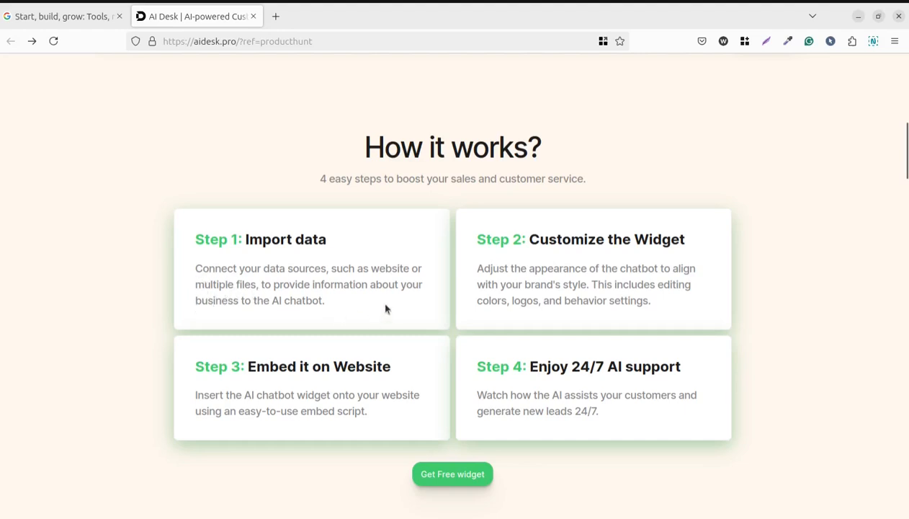
pyautogui.moveTo(390, 325)
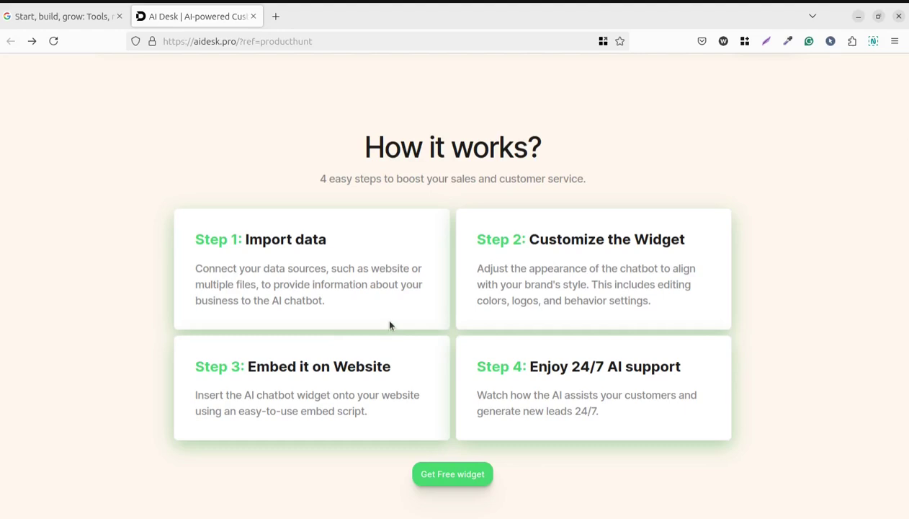
pyautogui.moveTo(554, 333)
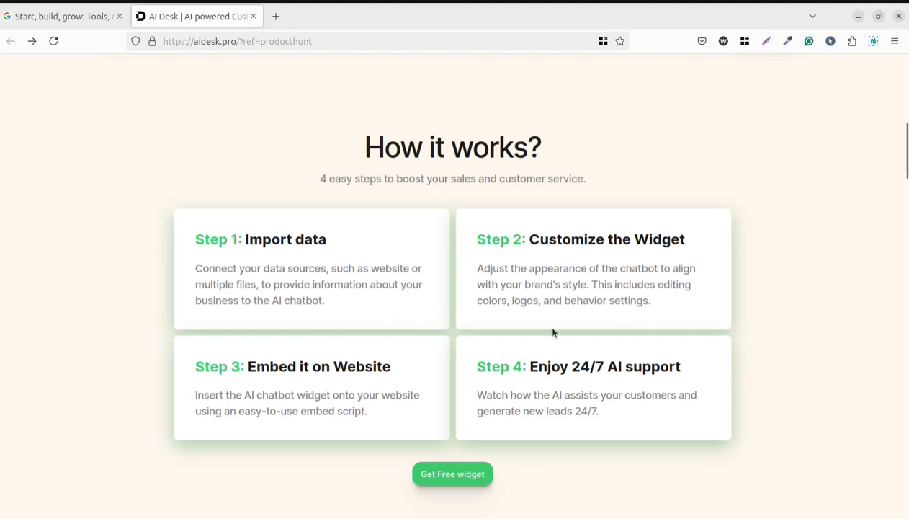
pyautogui.moveTo(538, 327)
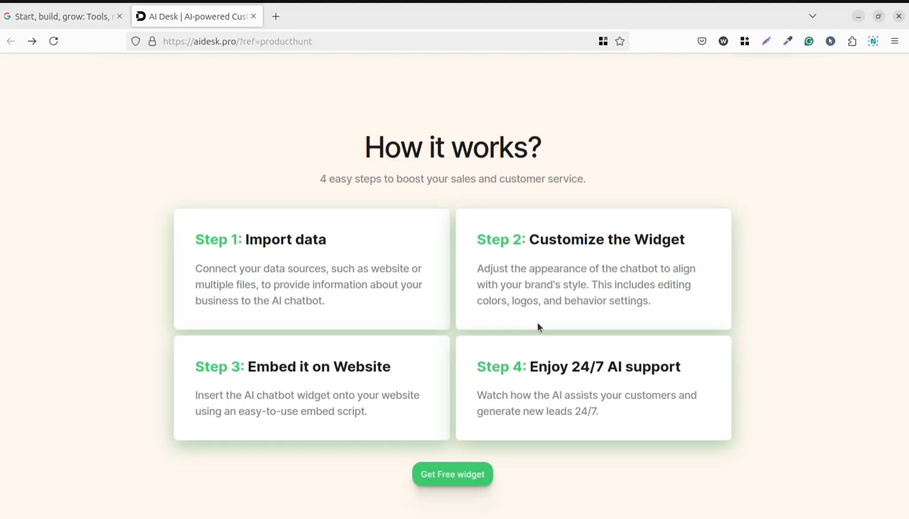
pyautogui.moveTo(461, 322)
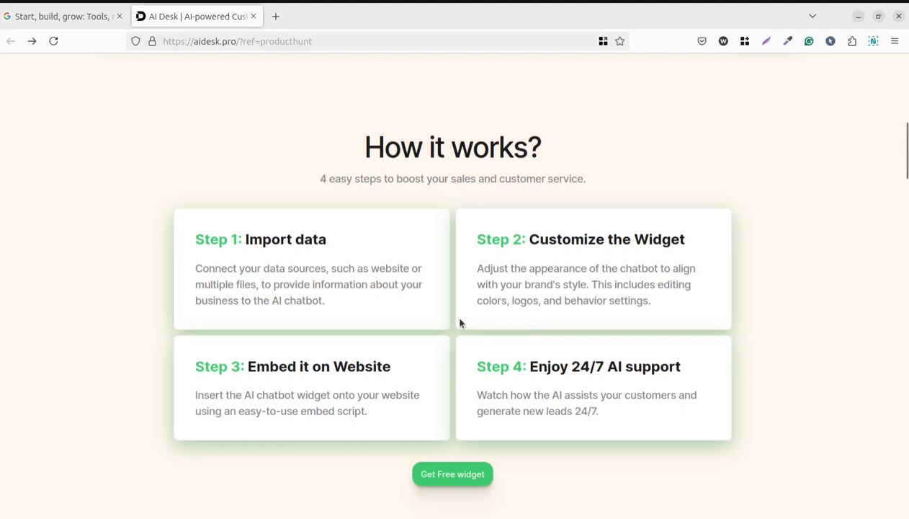
pyautogui.moveTo(797, 398)
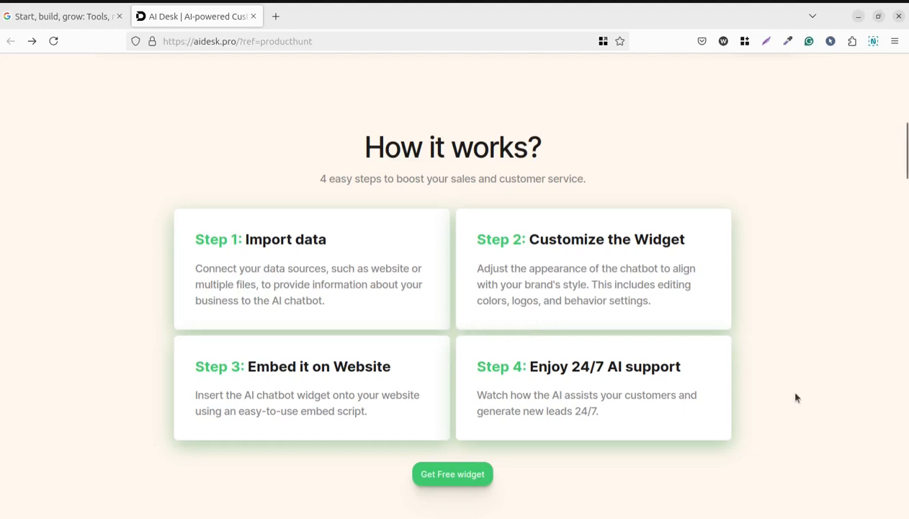
# - Scroll to 'Features of AI Support' with money savings, hot leads radar and business knowledge cards
pyautogui.scroll(-3)
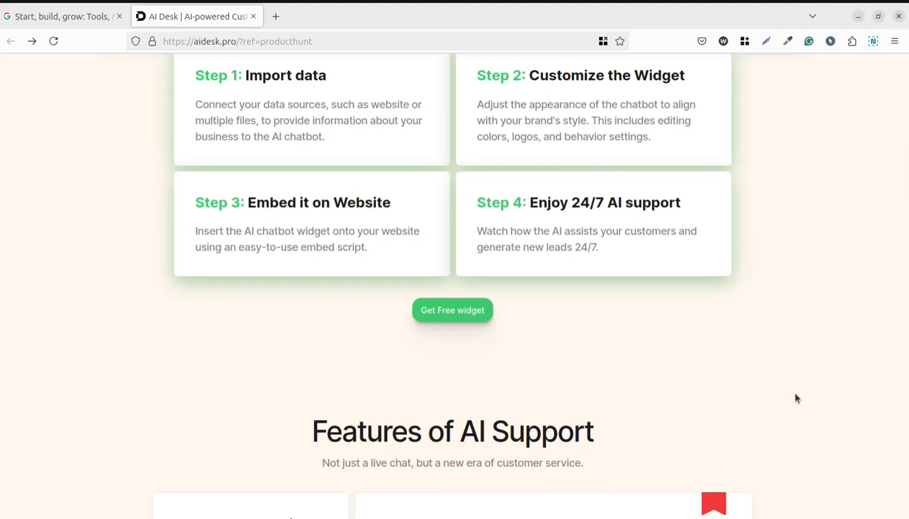
pyautogui.moveTo(223, 344)
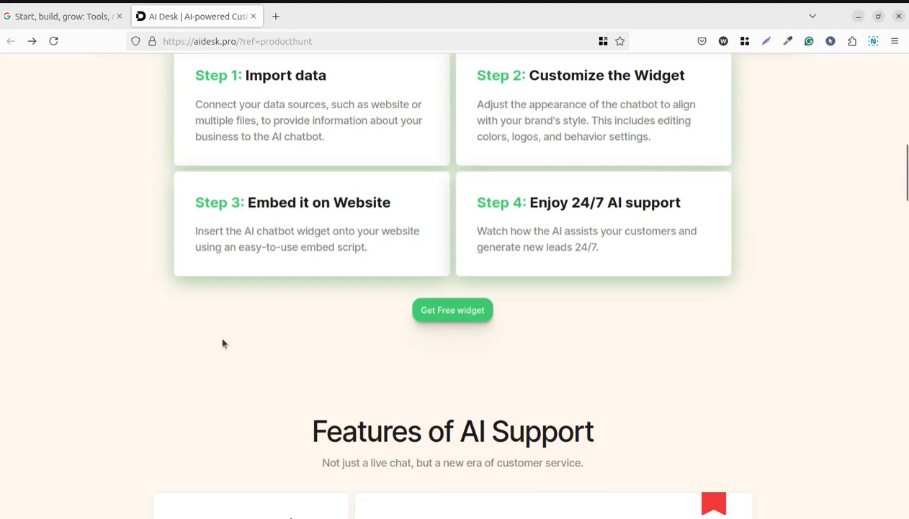
pyautogui.moveTo(182, 333)
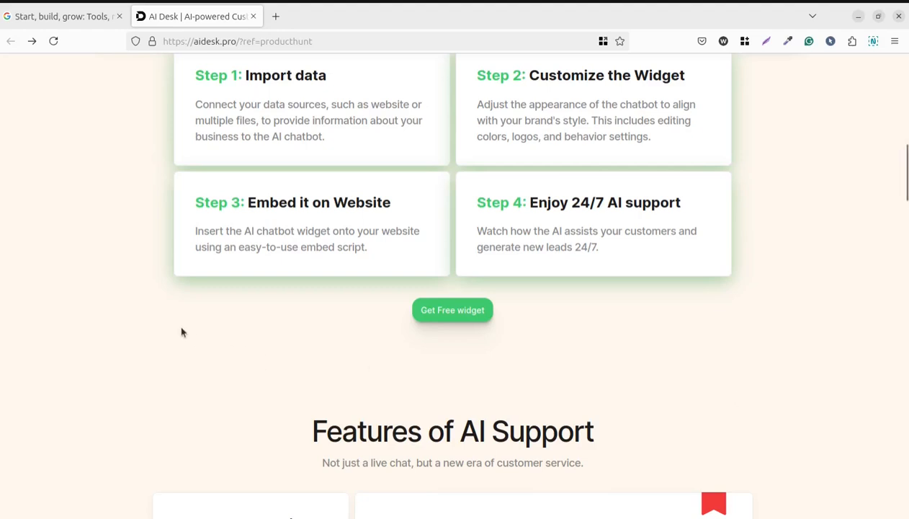
pyautogui.moveTo(144, 278)
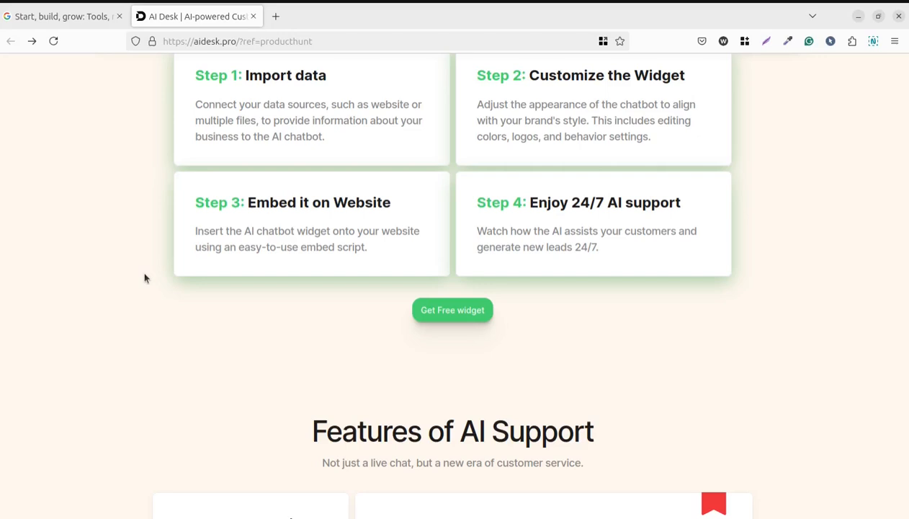
pyautogui.moveTo(644, 335)
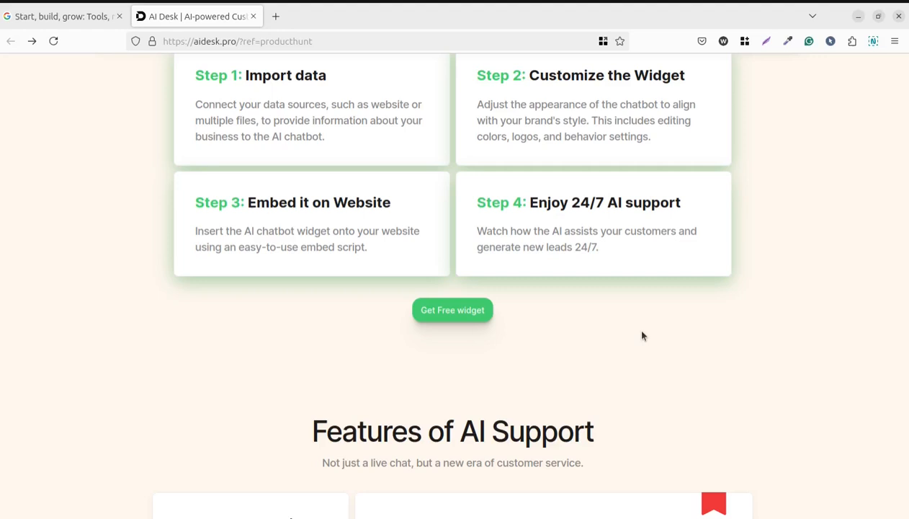
pyautogui.moveTo(621, 352)
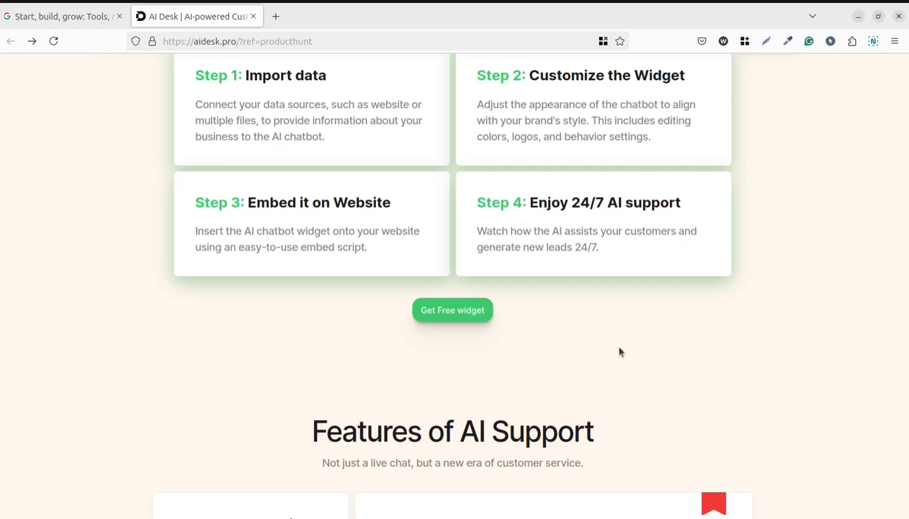
pyautogui.moveTo(618, 328)
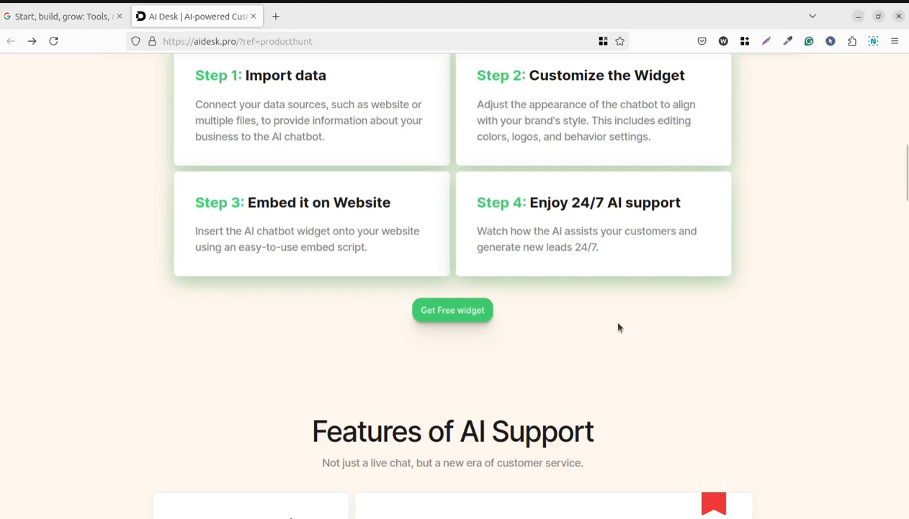
pyautogui.moveTo(576, 312)
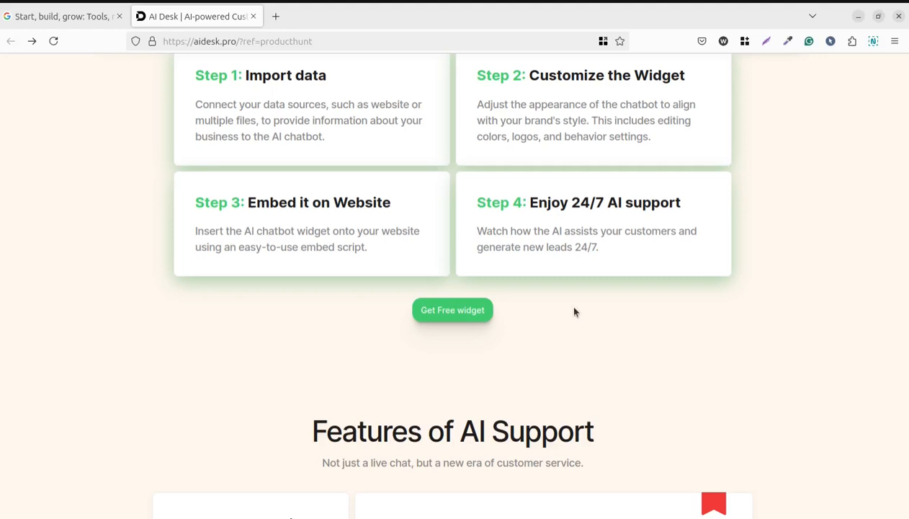
pyautogui.scroll(-3)
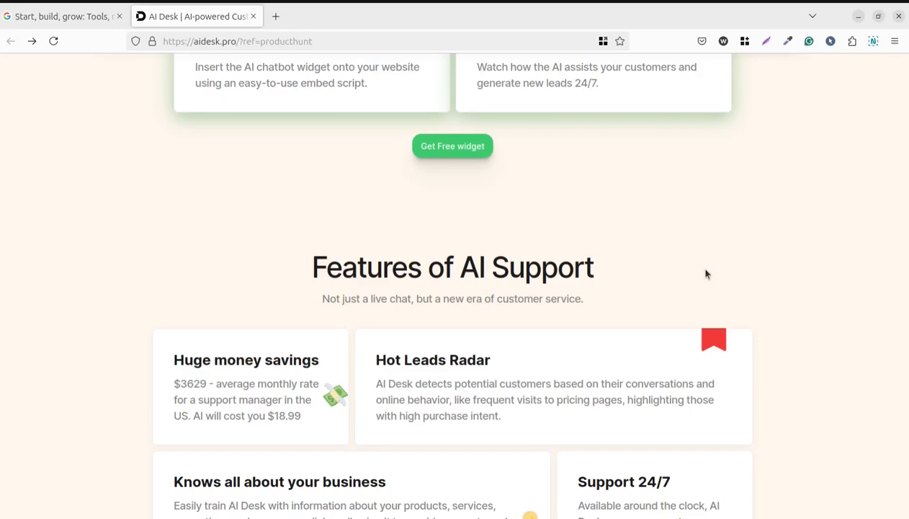
# - Scroll back up to the hero banner about AI-powered customer service
pyautogui.scroll(-3)
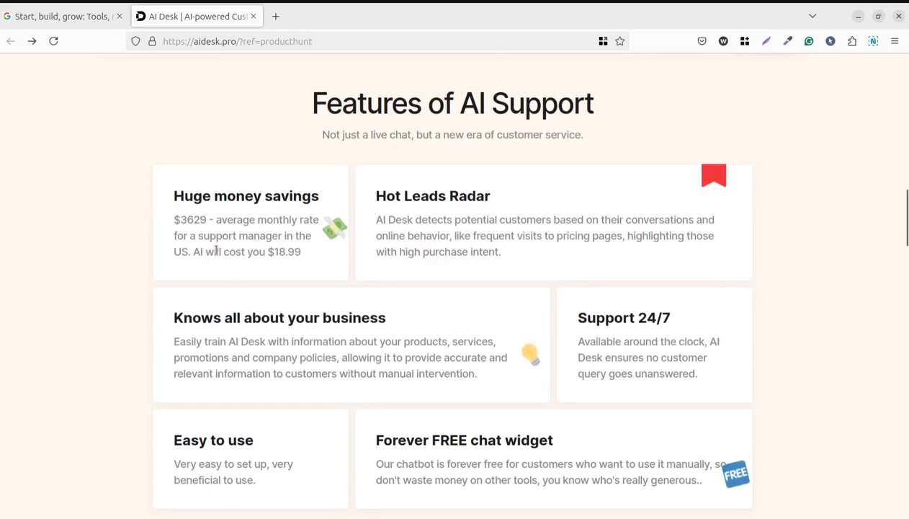
pyautogui.scroll(3)
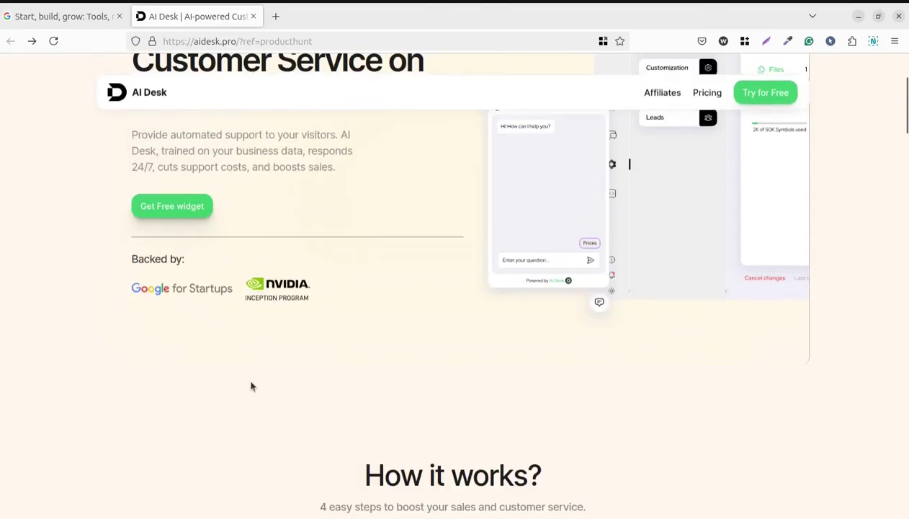
pyautogui.scroll(3)
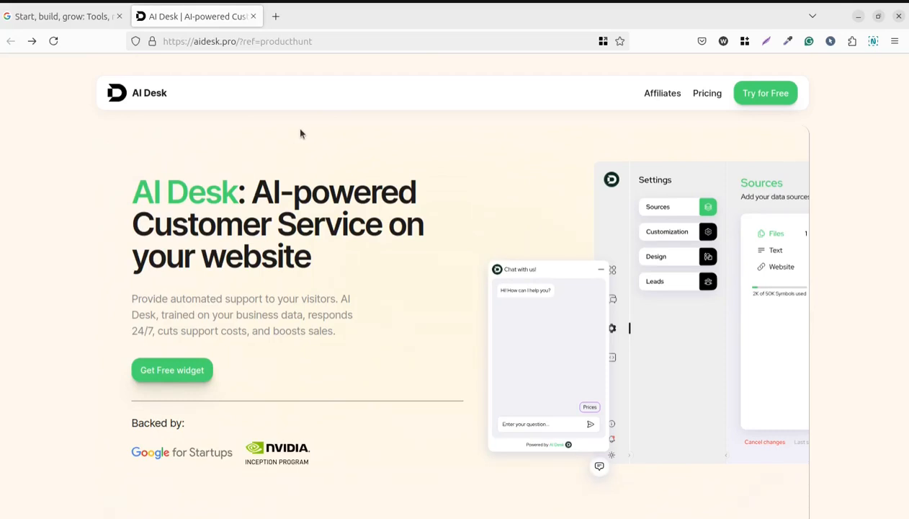
pyautogui.moveTo(352, 165)
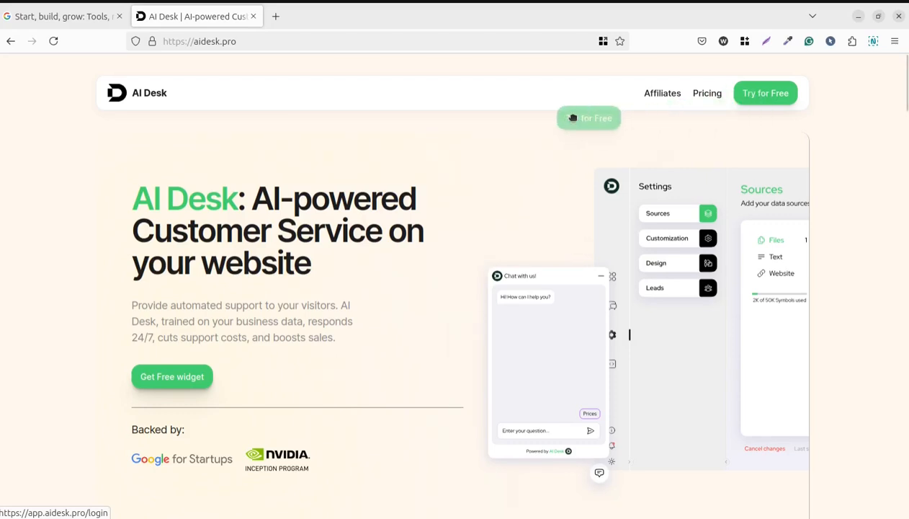
# - Use the Pricing link to show the free Online widget plan and its features
pyautogui.click(706, 93)
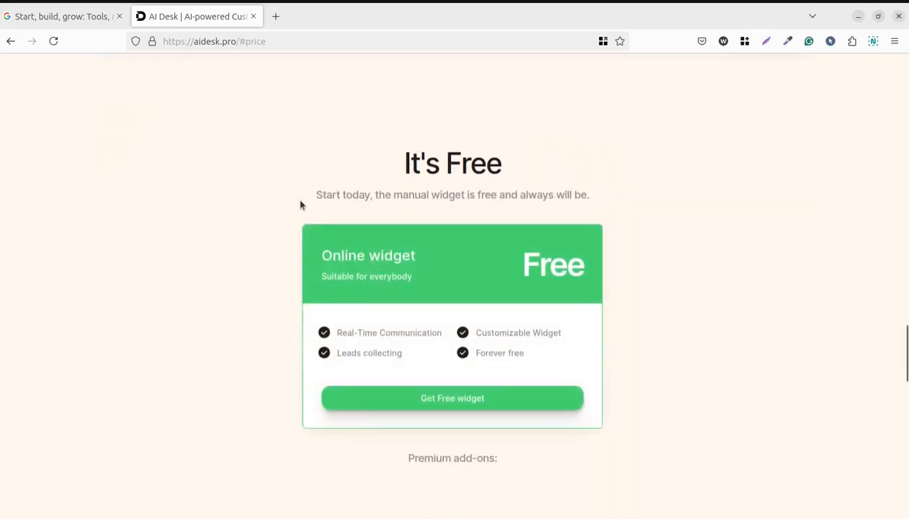
pyautogui.moveTo(431, 211)
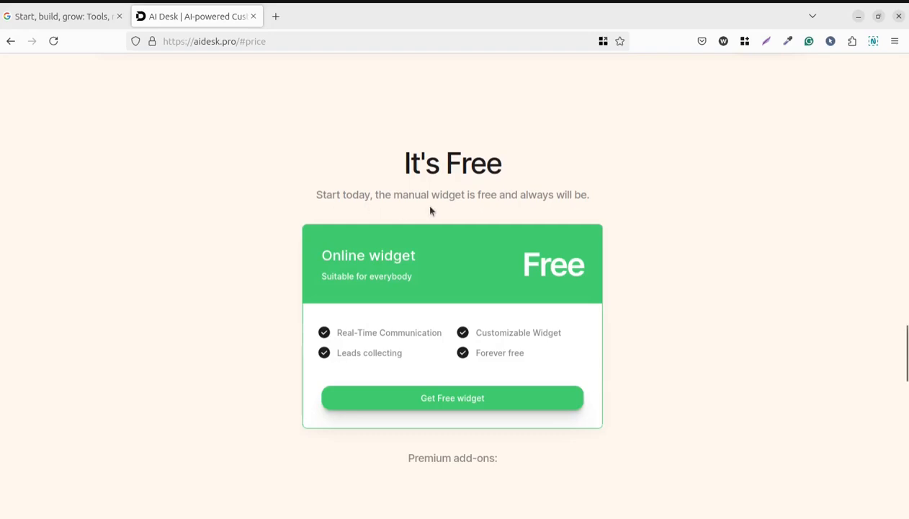
pyautogui.moveTo(603, 211)
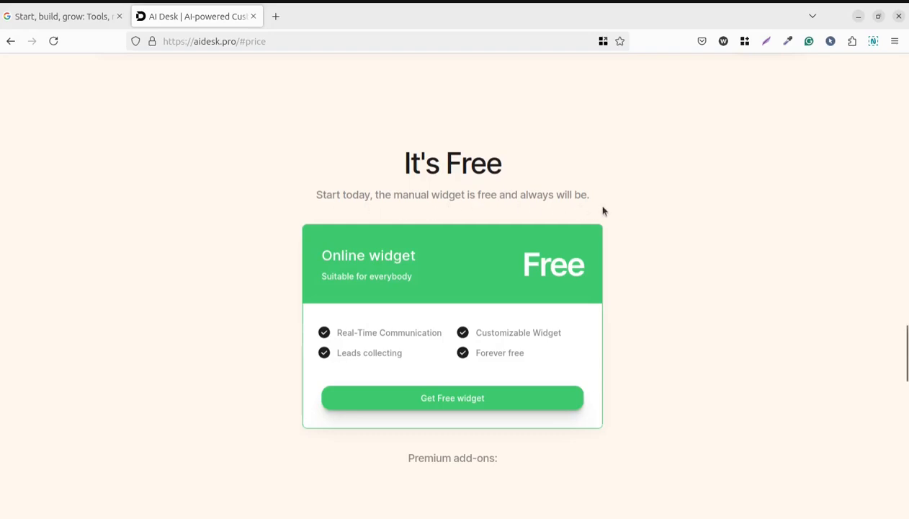
pyautogui.moveTo(600, 243)
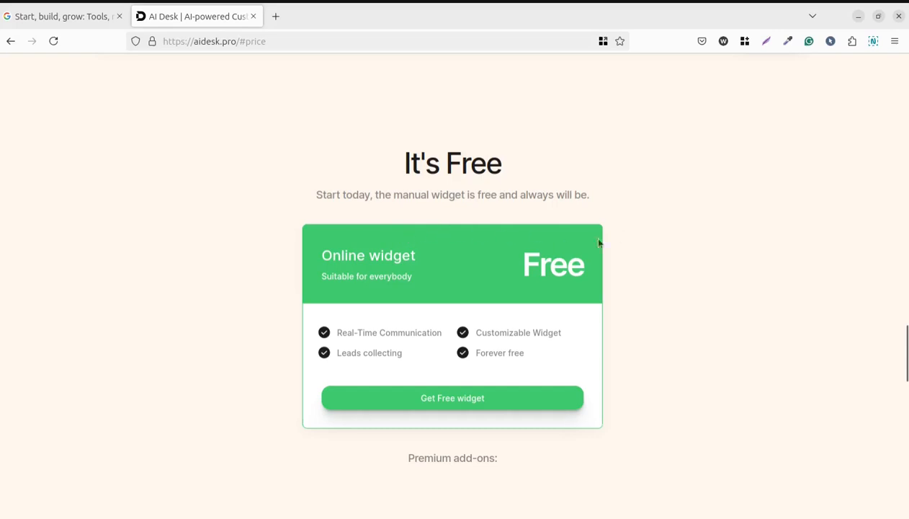
pyautogui.moveTo(354, 357)
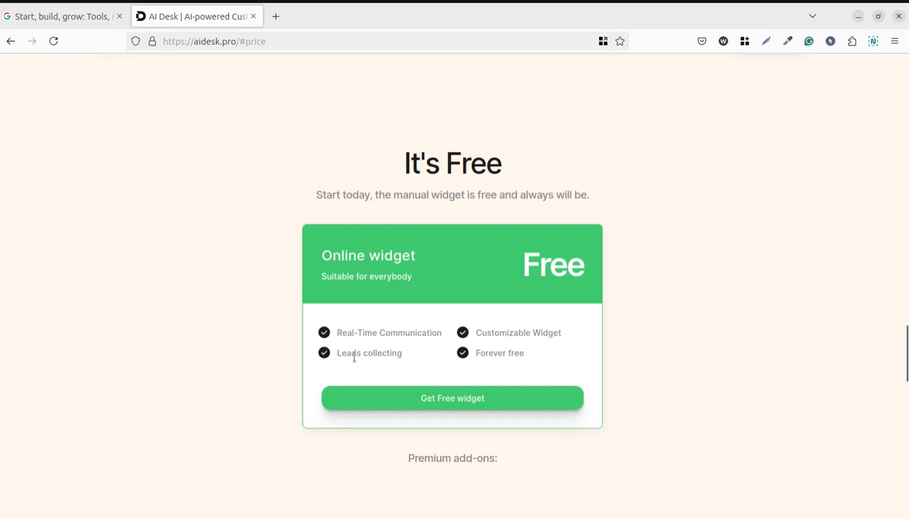
pyautogui.moveTo(337, 335)
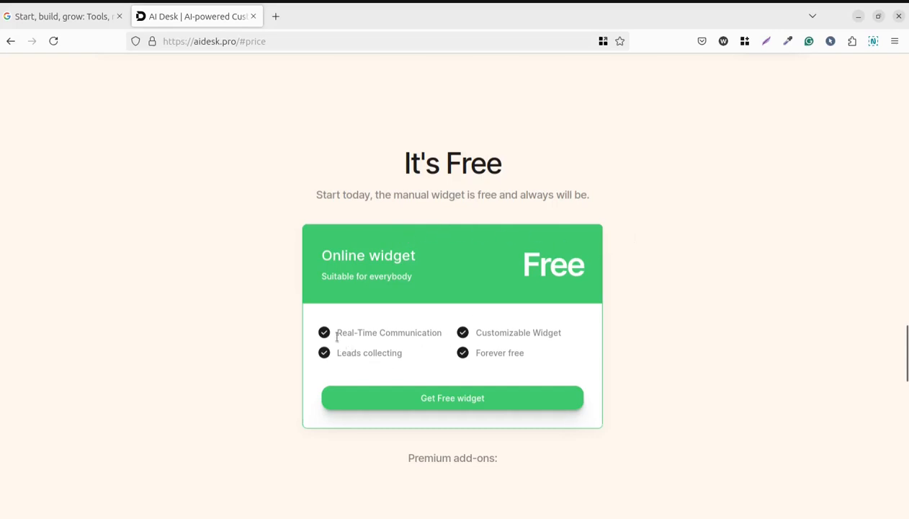
pyautogui.moveTo(478, 364)
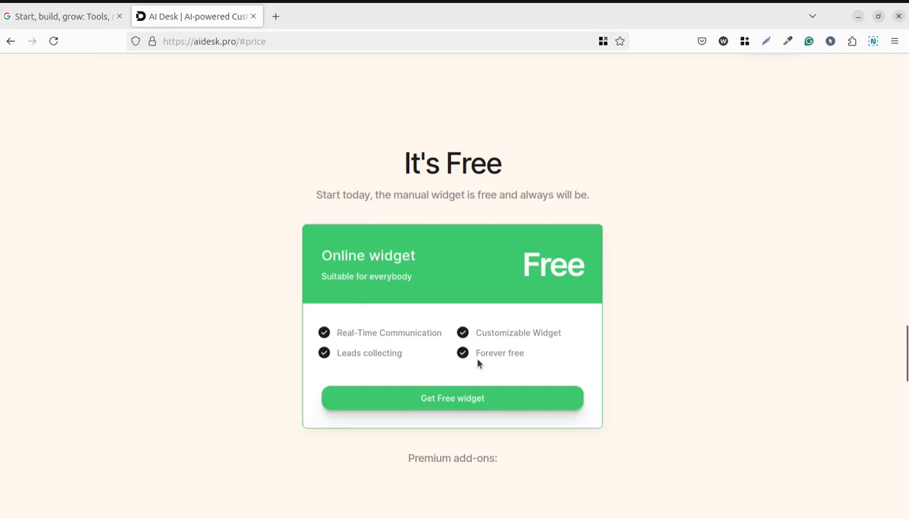
pyautogui.moveTo(400, 367)
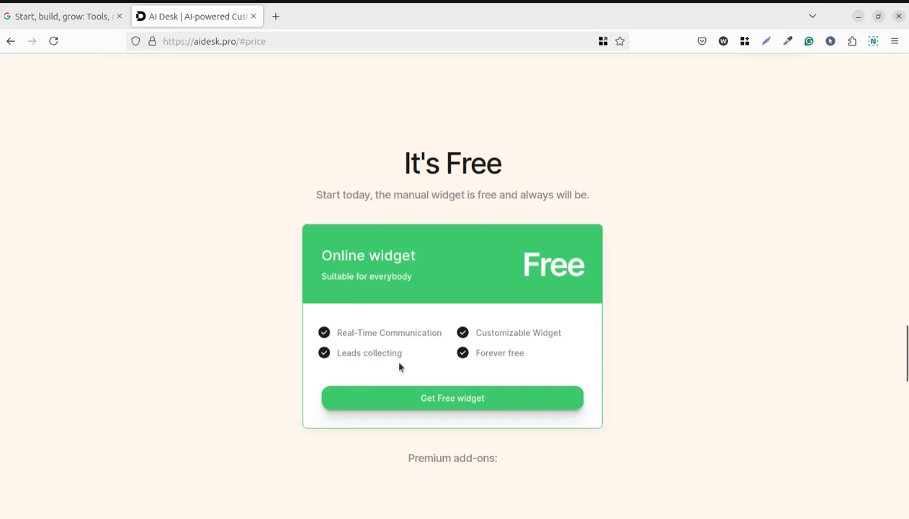
pyautogui.moveTo(504, 364)
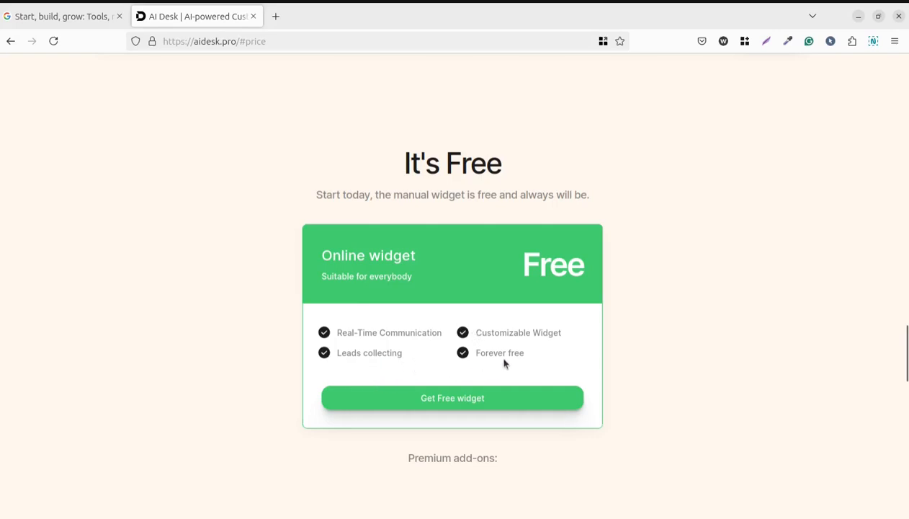
pyautogui.moveTo(666, 313)
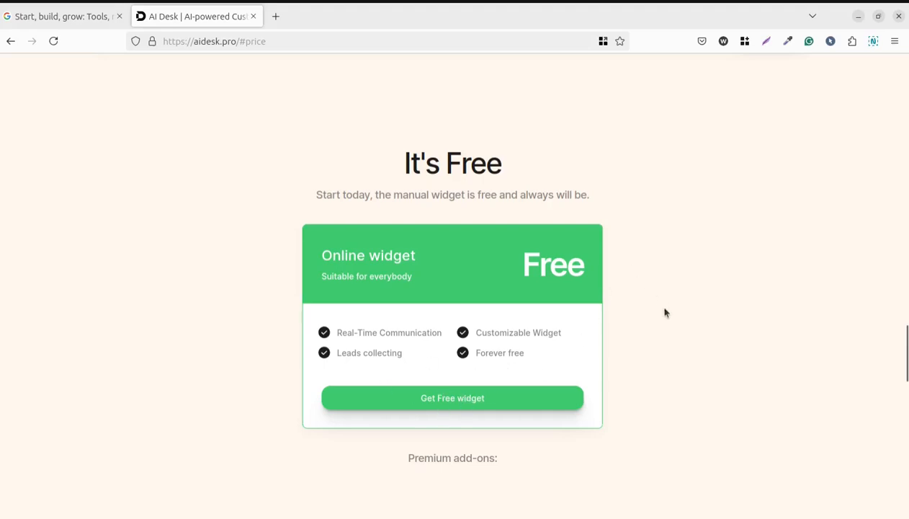
pyautogui.scroll(3)
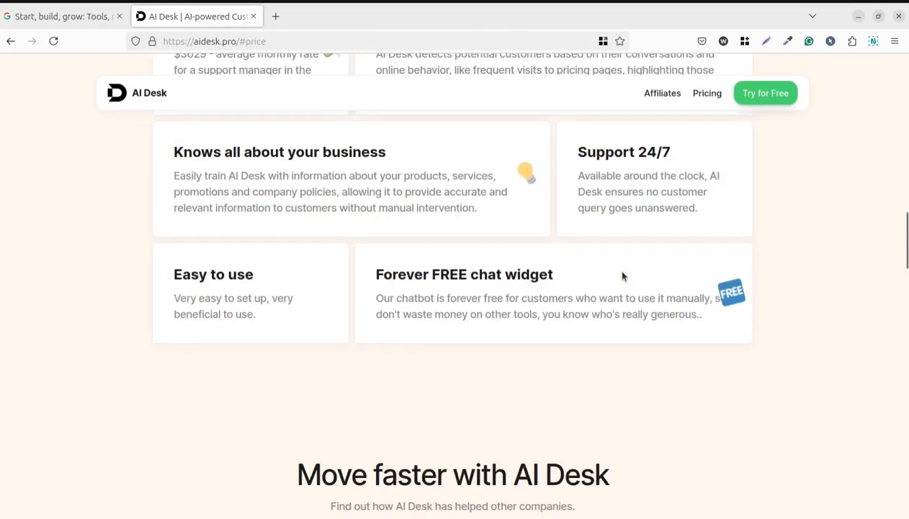
pyautogui.scroll(-3)
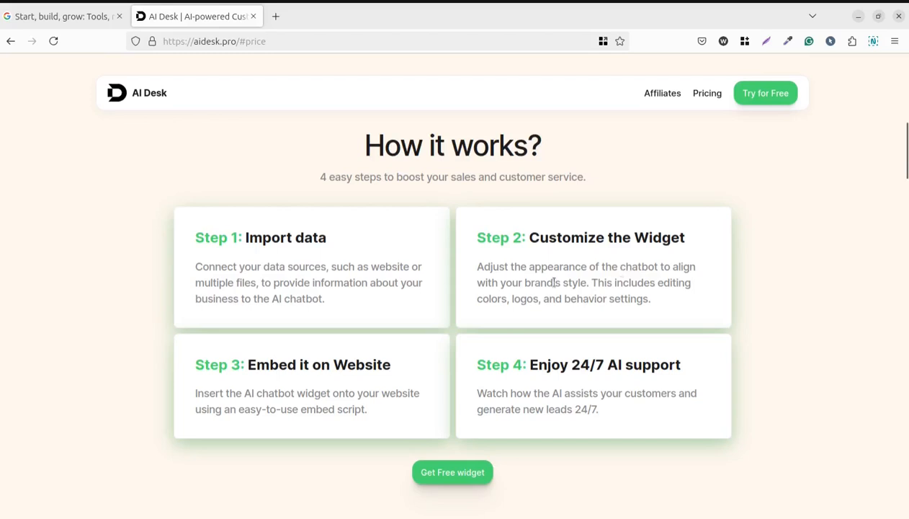
pyautogui.moveTo(305, 260)
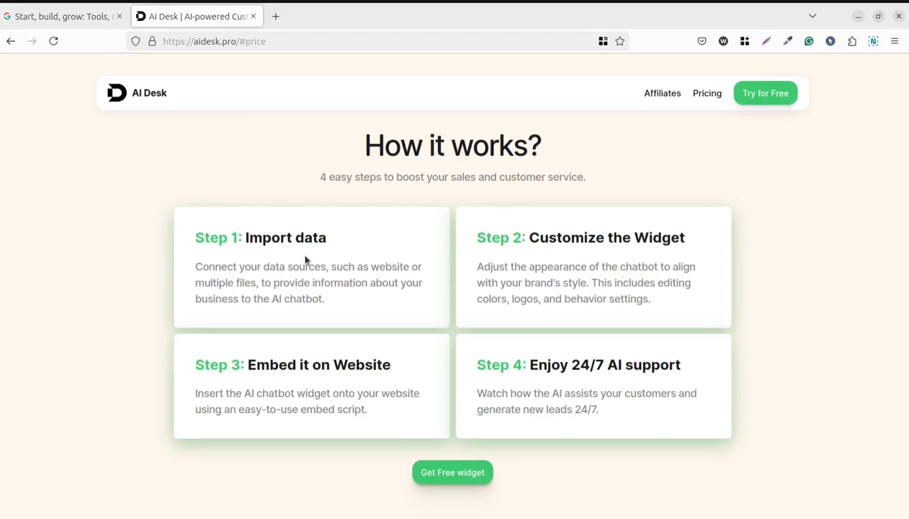
pyautogui.moveTo(655, 278)
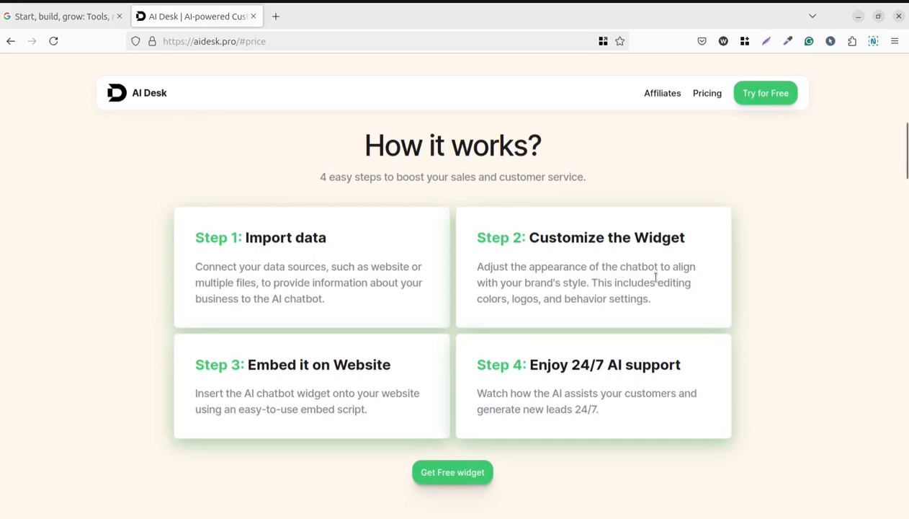
pyautogui.scroll(-3)
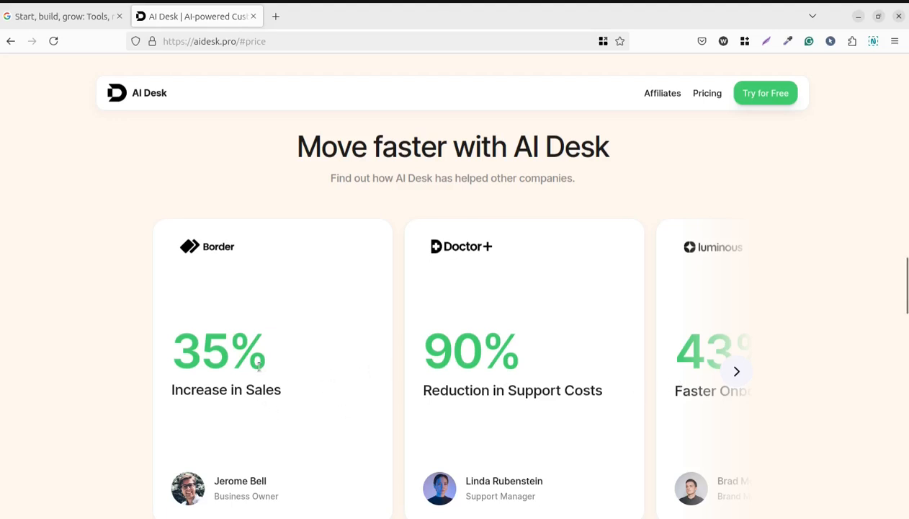
pyautogui.moveTo(245, 425)
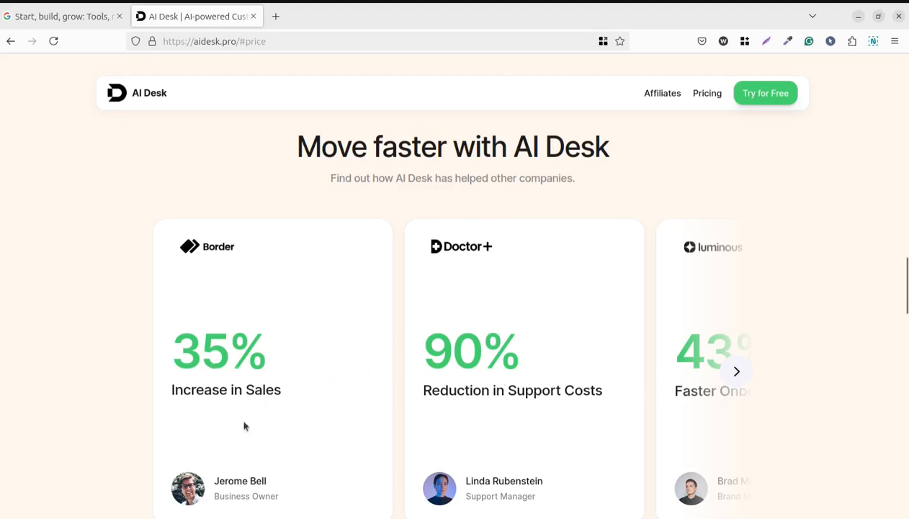
pyautogui.moveTo(180, 403)
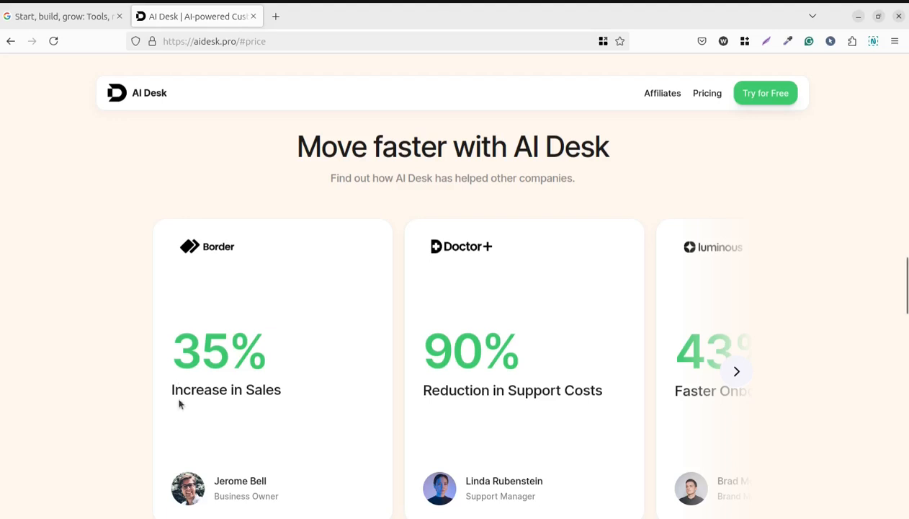
pyautogui.moveTo(426, 417)
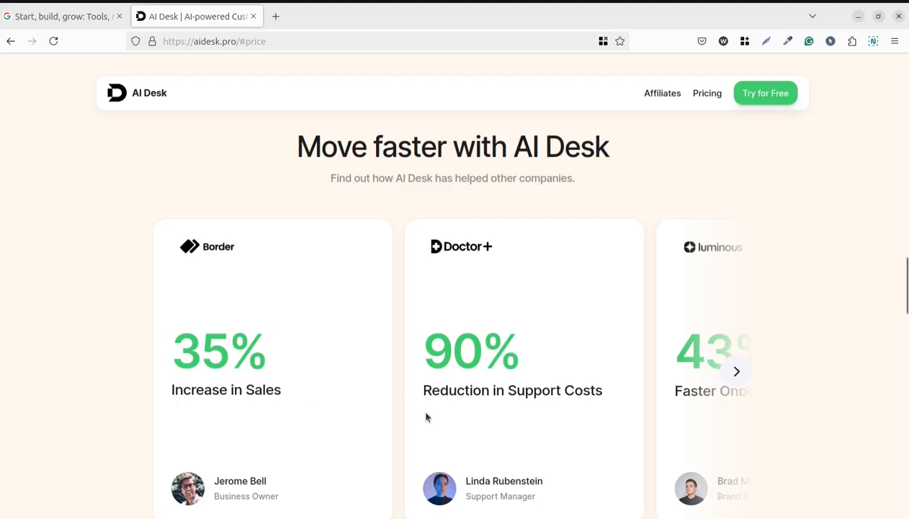
pyautogui.moveTo(404, 357)
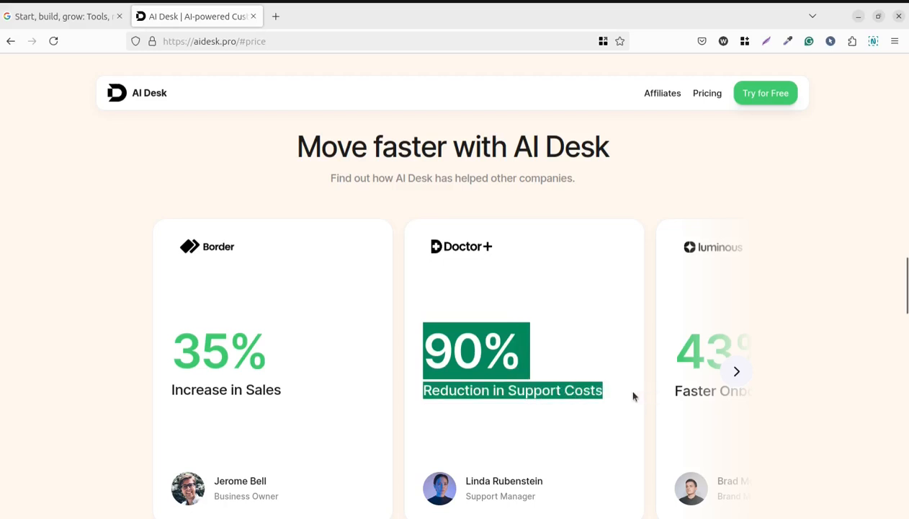
pyautogui.moveTo(857, 347)
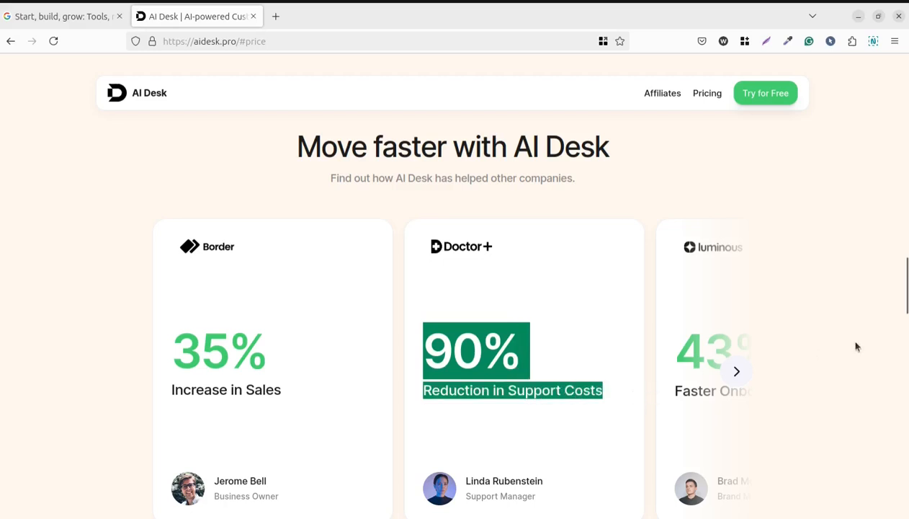
pyautogui.moveTo(796, 309)
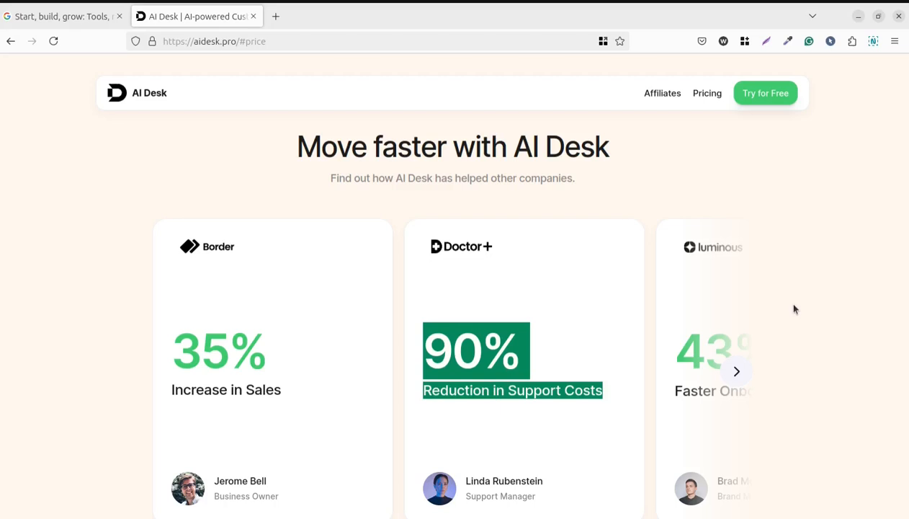
pyautogui.moveTo(404, 345)
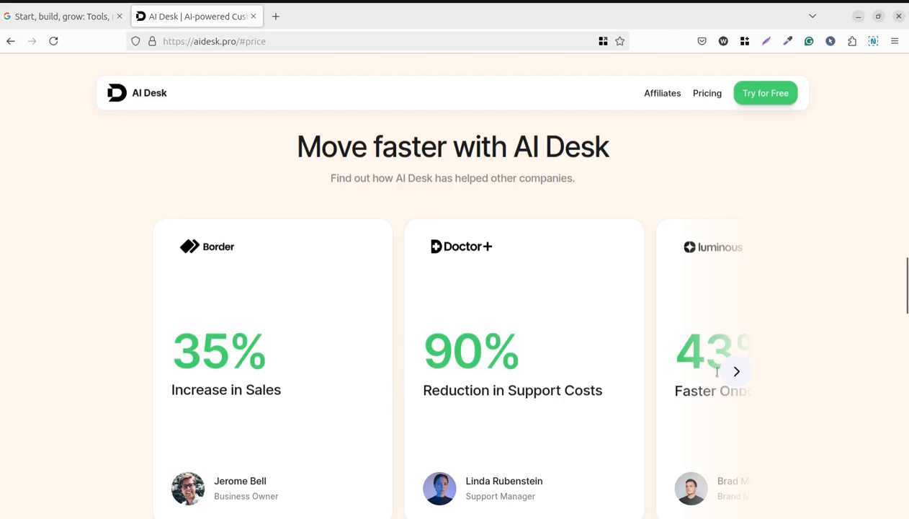
pyautogui.moveTo(735, 373)
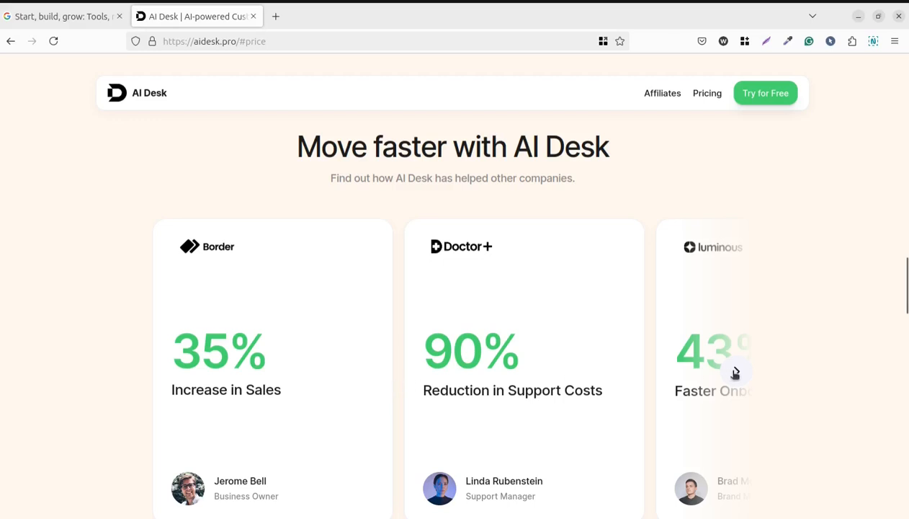
# - Advance the testimonials to the luminous and Terra cards (43% onboarding, 54% satisfaction)
pyautogui.click(736, 371)
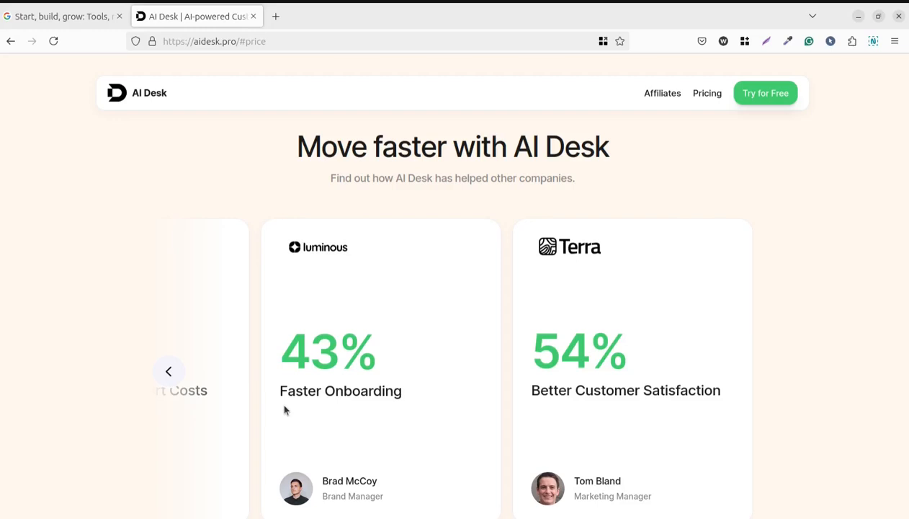
pyautogui.moveTo(474, 449)
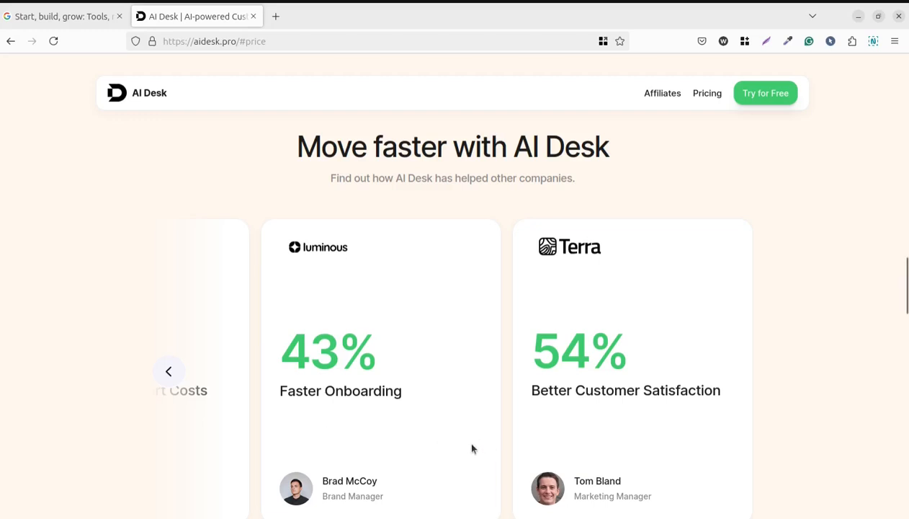
pyautogui.moveTo(548, 389)
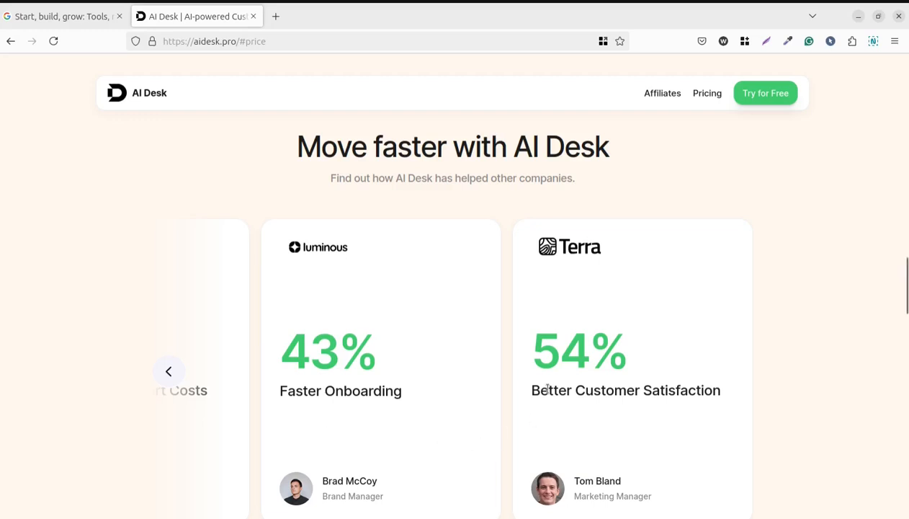
pyautogui.moveTo(490, 427)
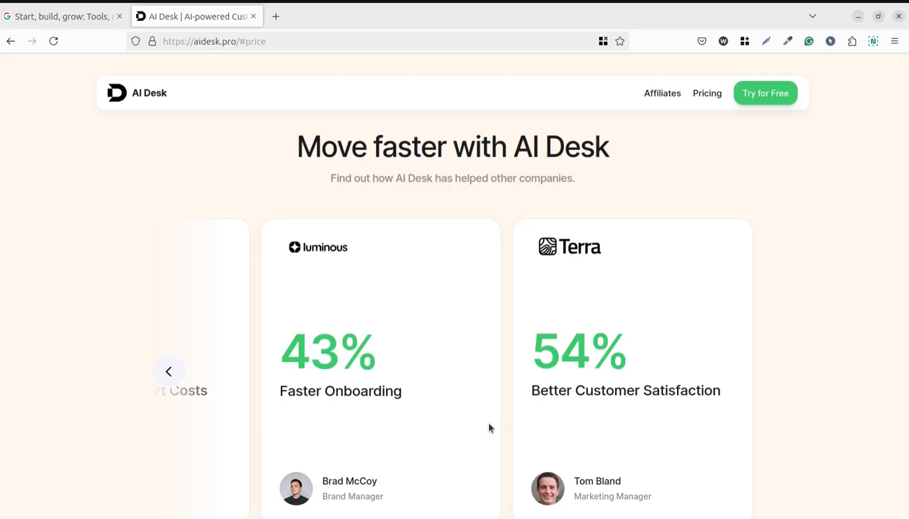
# - Scroll past the premium add-ons to the 'Have a question?' FAQ list
pyautogui.scroll(-3)
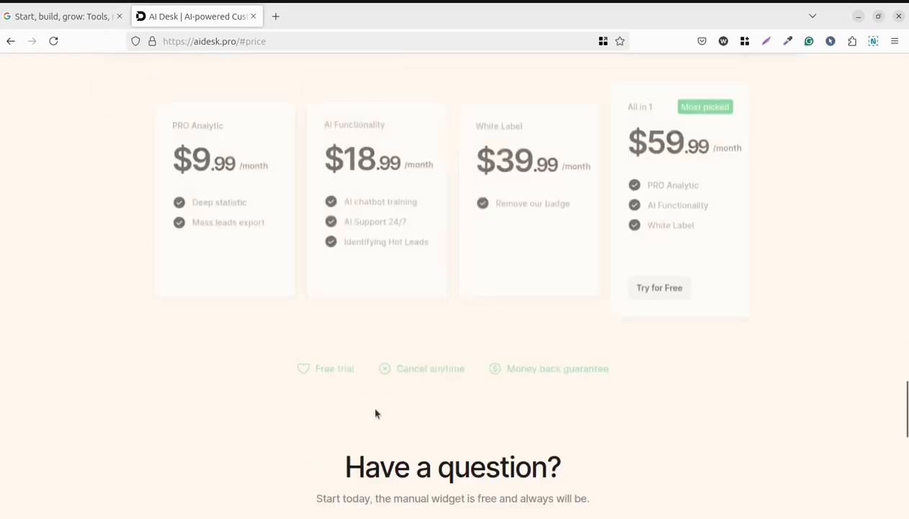
pyautogui.scroll(-3)
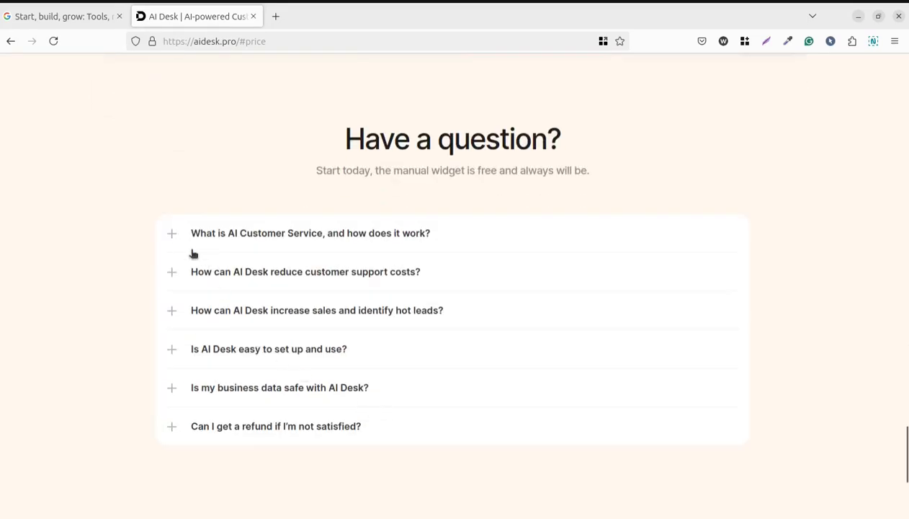
pyautogui.moveTo(531, 226)
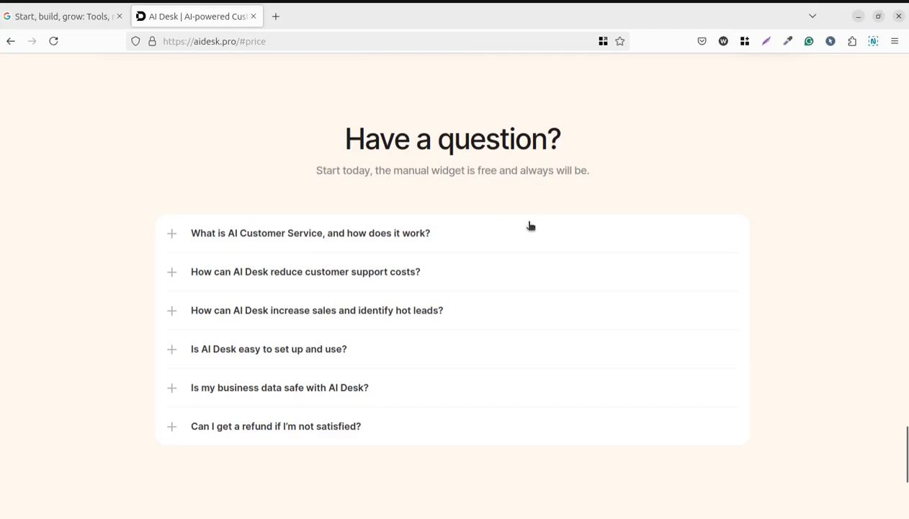
pyautogui.moveTo(197, 255)
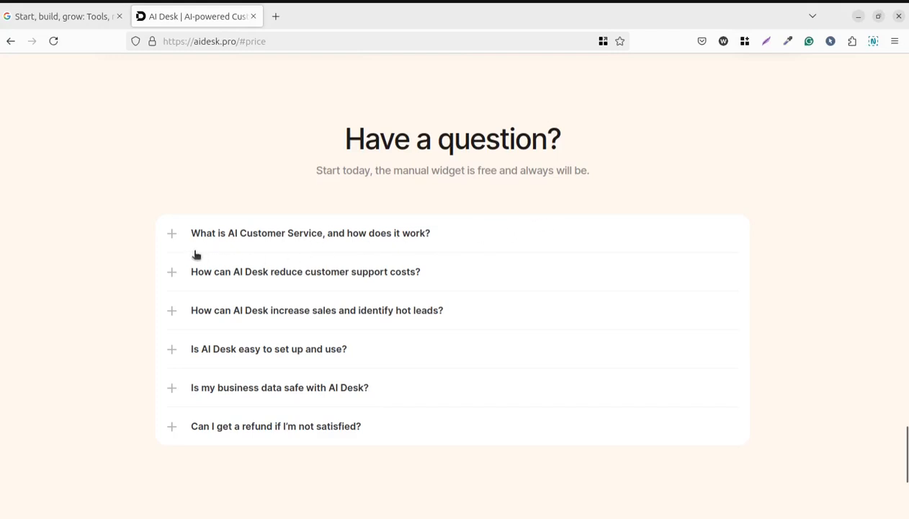
pyautogui.moveTo(201, 253)
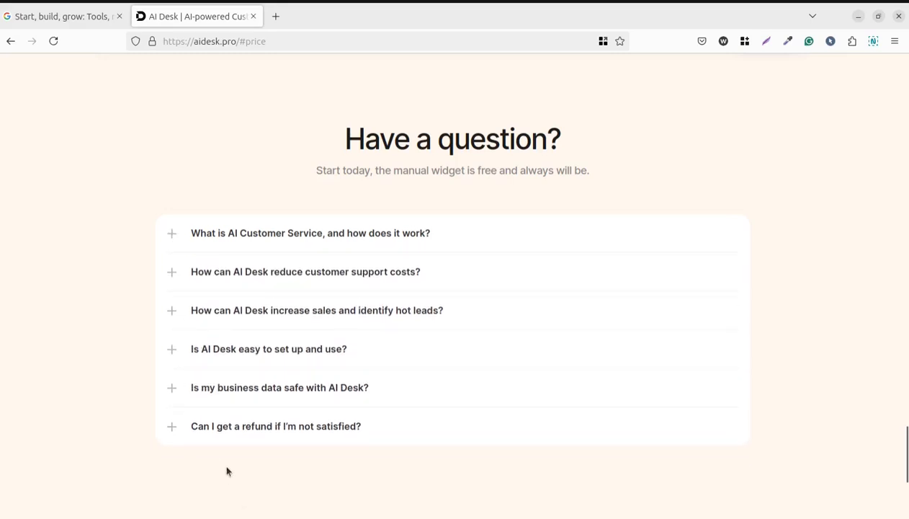
pyautogui.moveTo(272, 450)
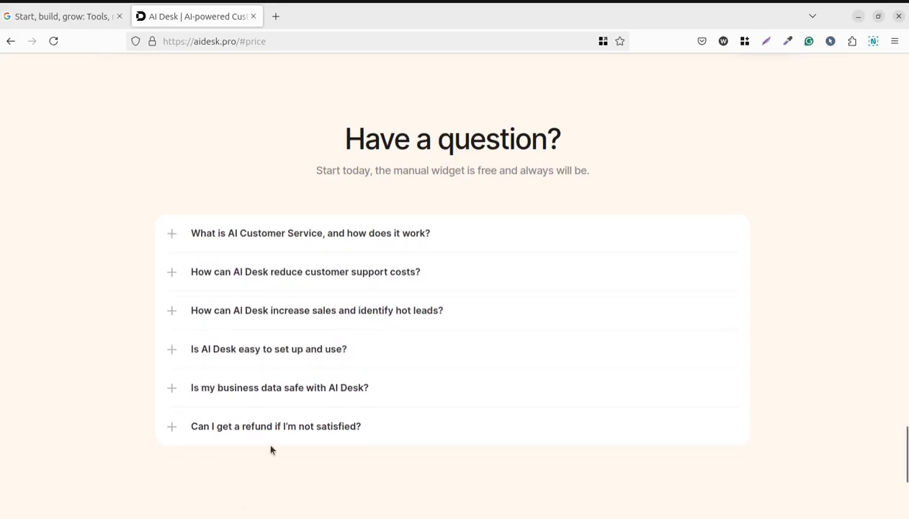
# - Scroll to the footer, then back up to the $9.99–$59.99 Premium add-on plans
pyautogui.scroll(-3)
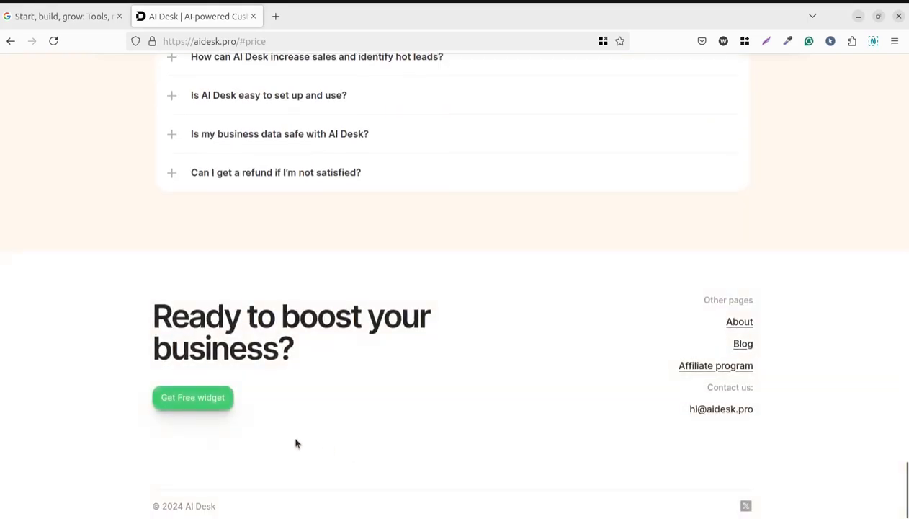
pyautogui.scroll(3)
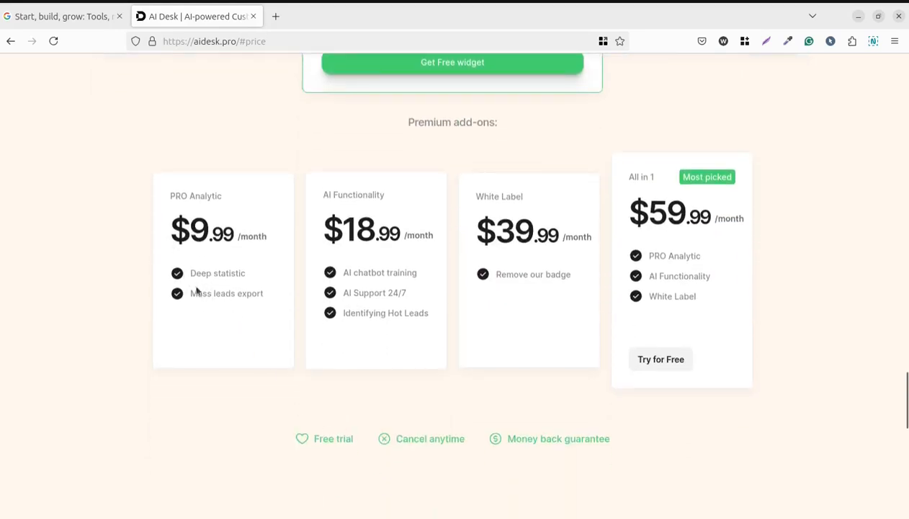
pyautogui.moveTo(194, 330)
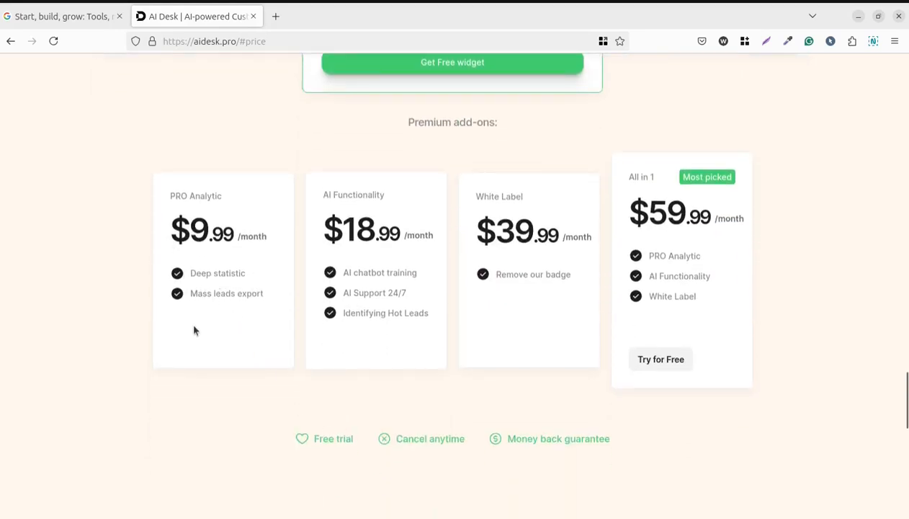
pyautogui.moveTo(219, 322)
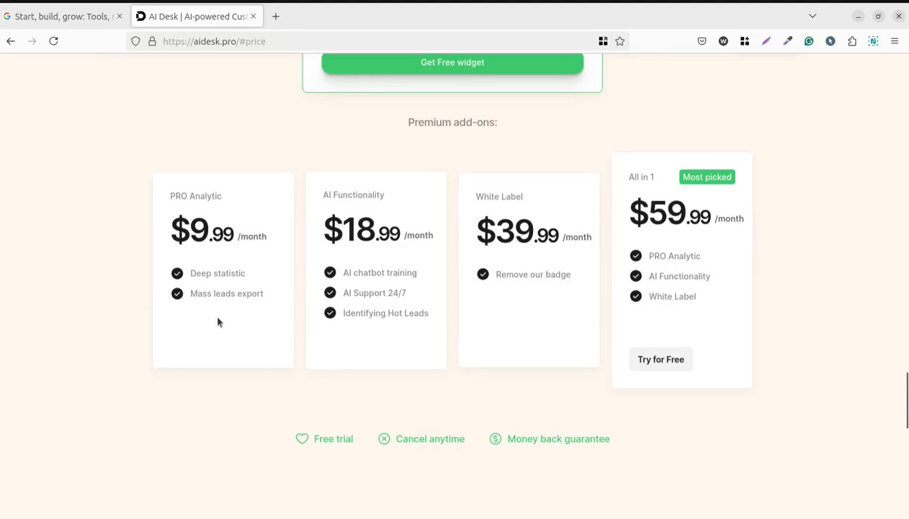
pyautogui.moveTo(380, 397)
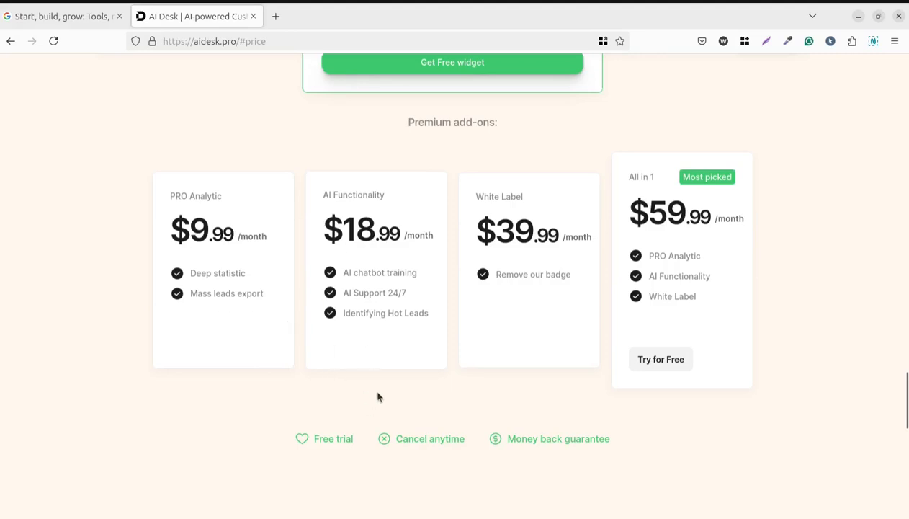
# - Scroll all the way up to the AI-powered Customer Service hero banner
pyautogui.scroll(3)
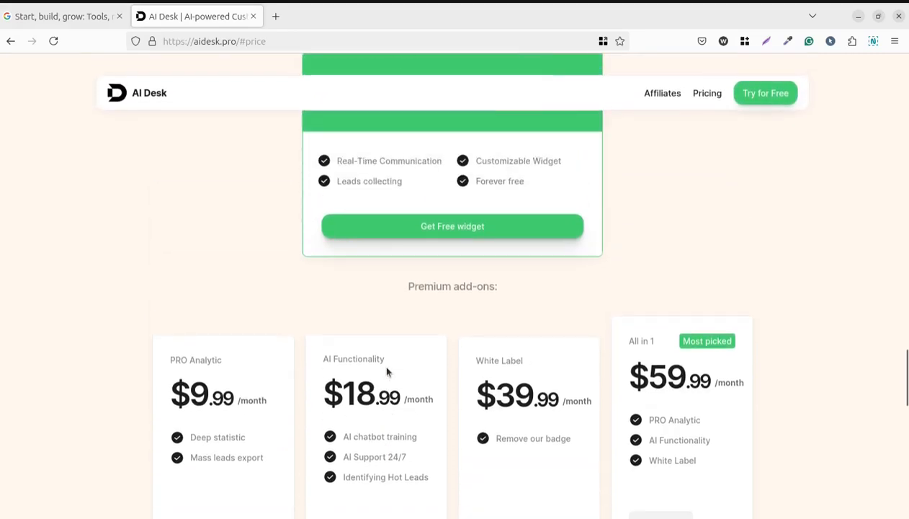
pyautogui.scroll(3)
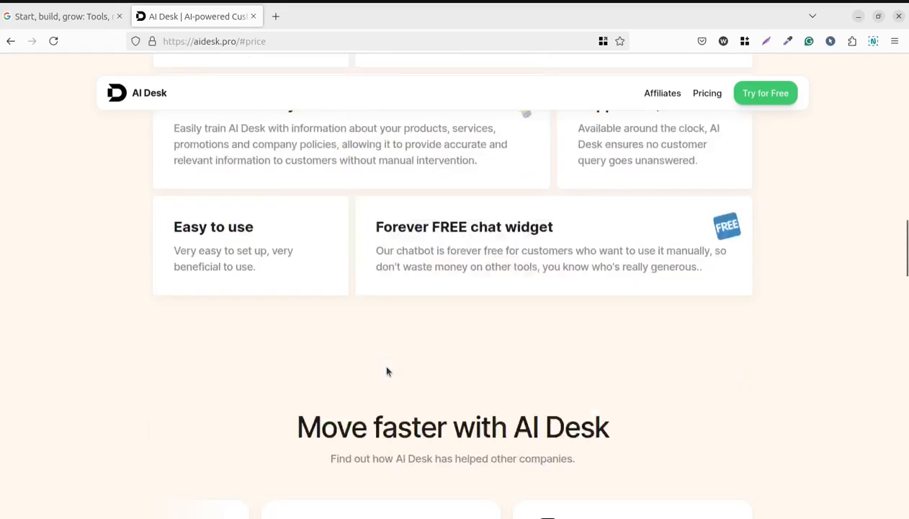
pyautogui.scroll(3)
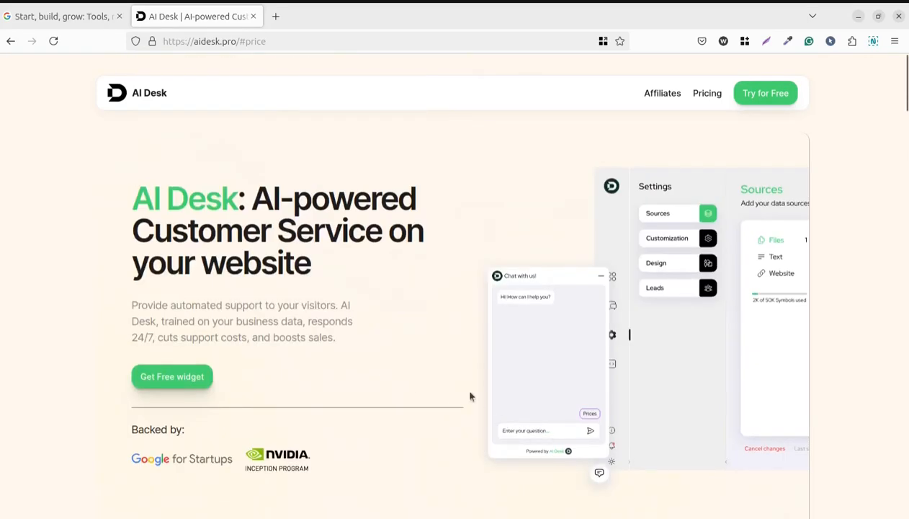
pyautogui.moveTo(280, 157)
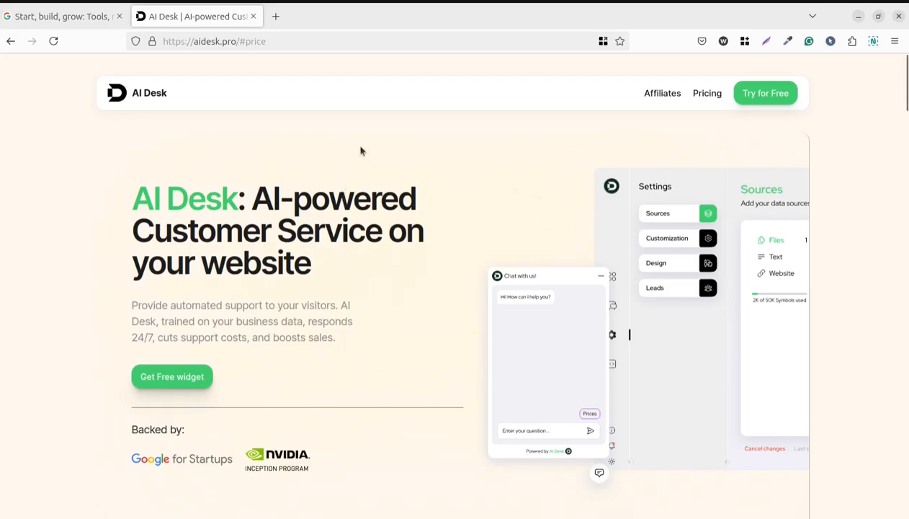
pyautogui.moveTo(327, 152)
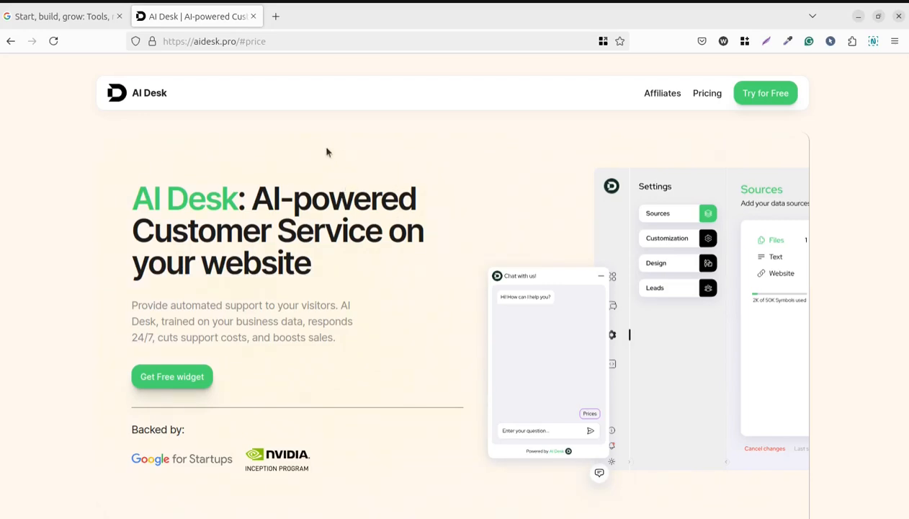